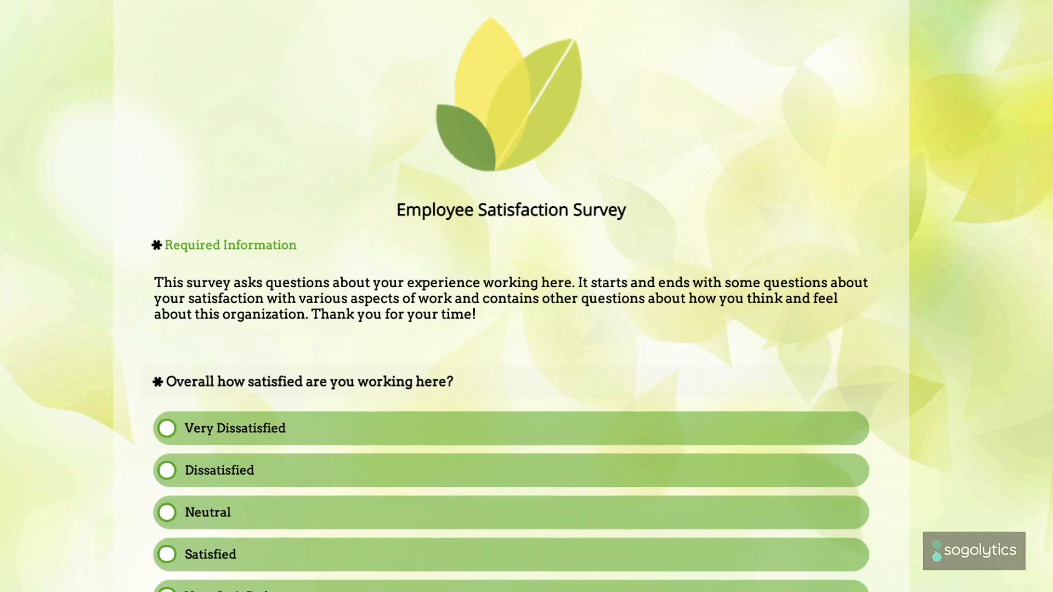
Start a new project of type Survey and reach the starting-point choices
scroll("down", 3)
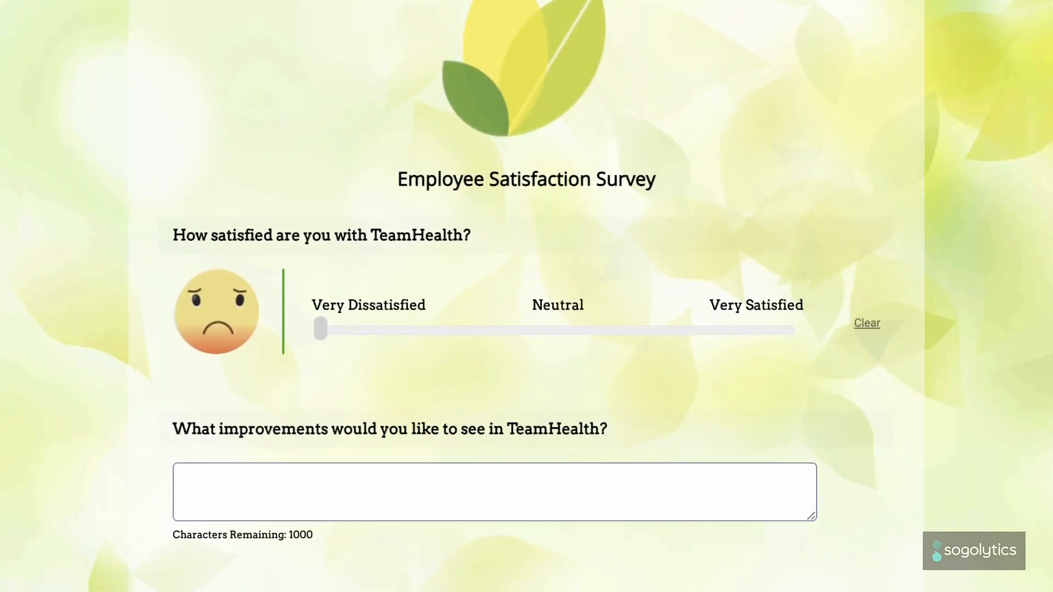
scroll("down", 3)
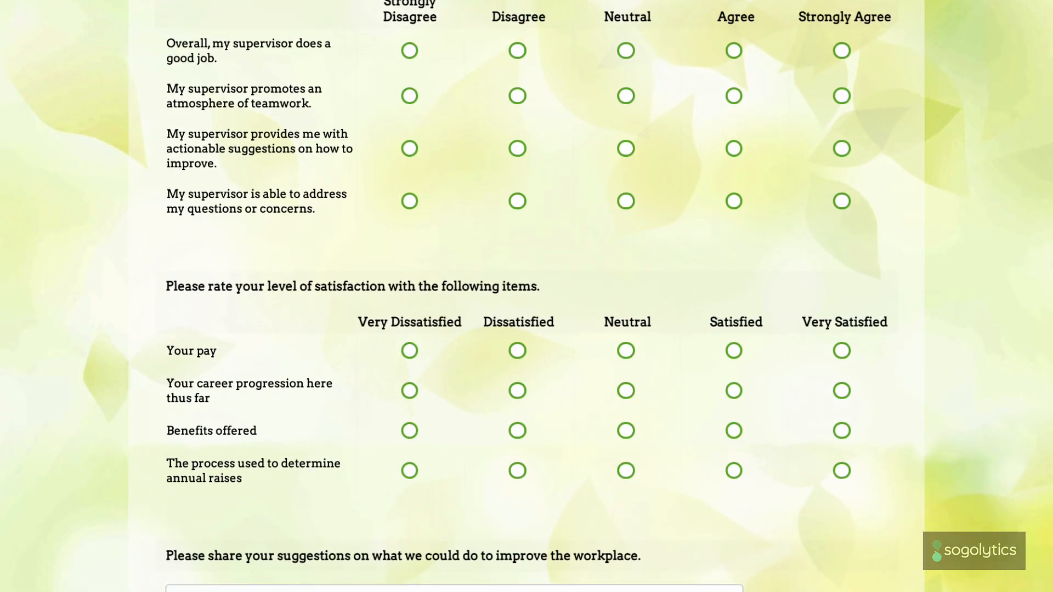
scroll("down", 3)
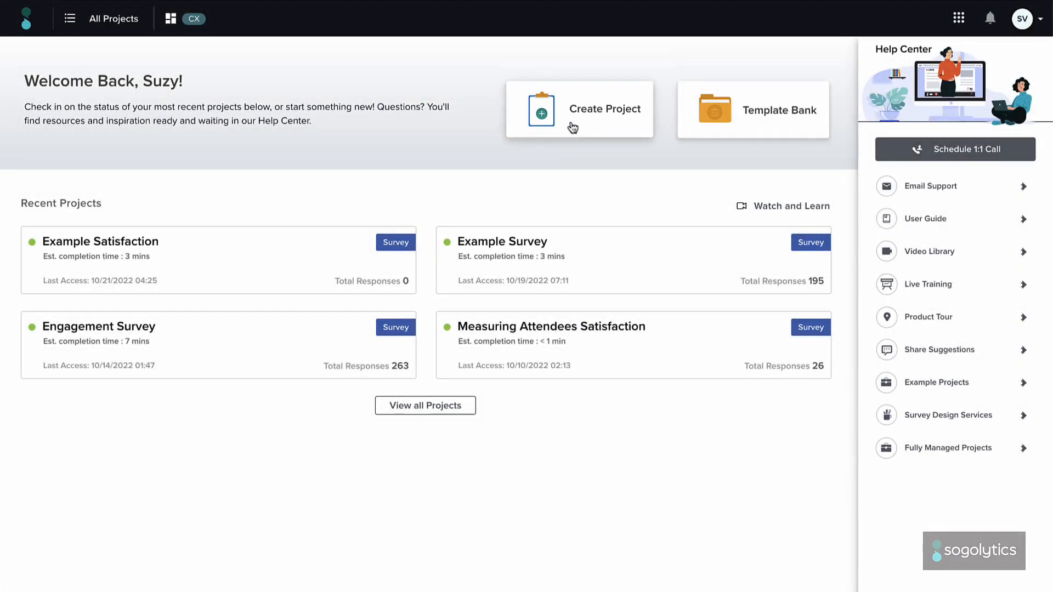
left_click(574, 110)
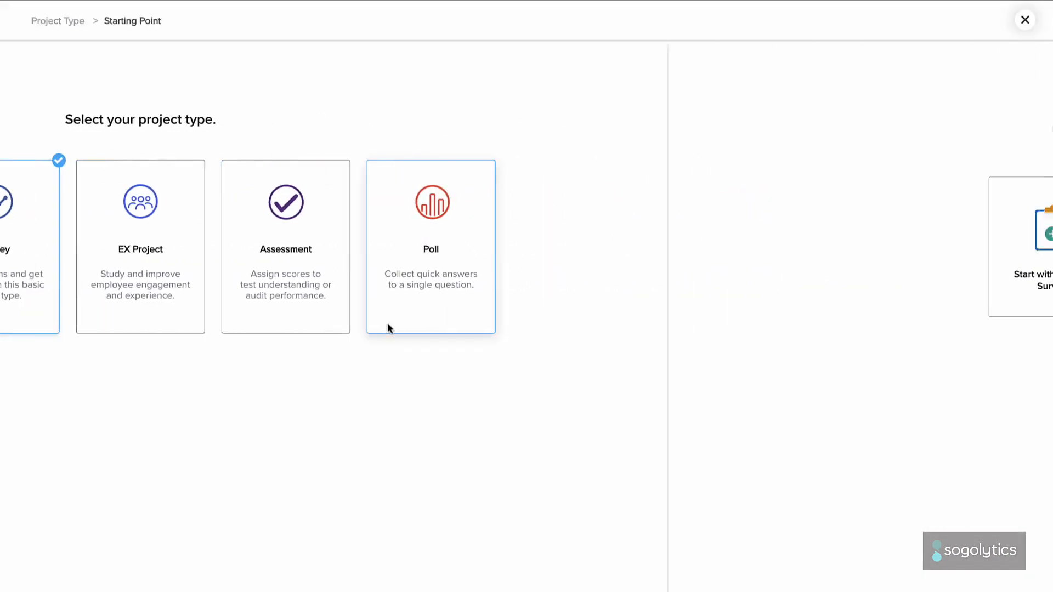
left_click(430, 247)
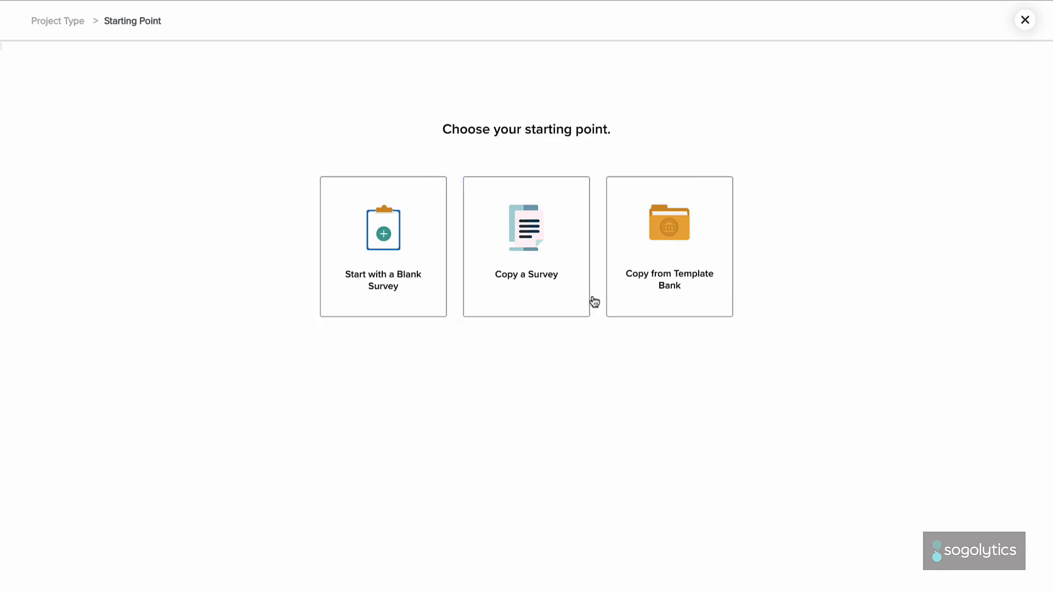
left_click(382, 247)
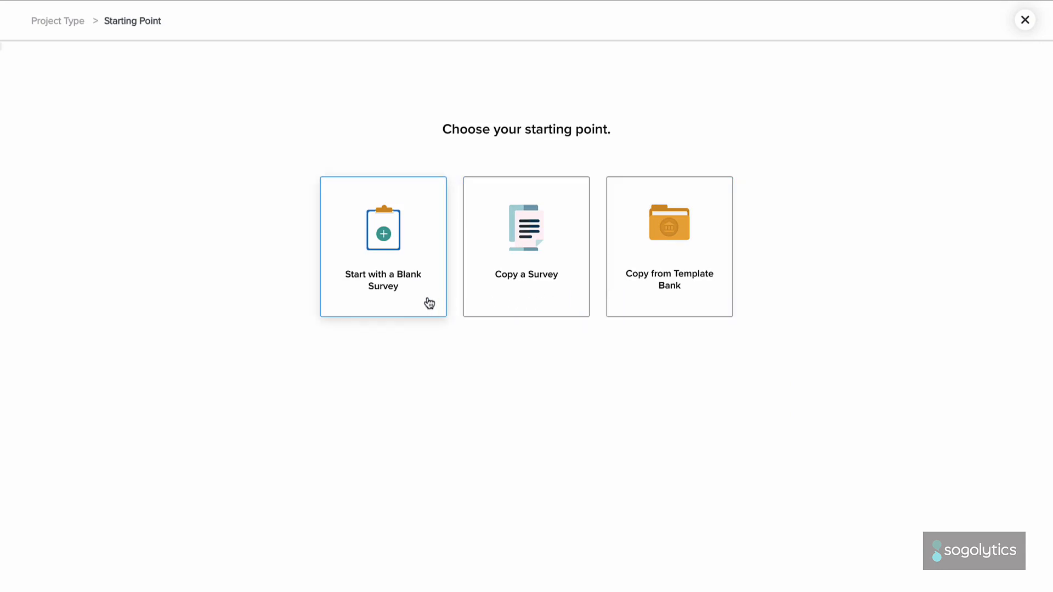
Begin a blank survey named Employee Satisfaction Survey stored in the Video folder
left_click(383, 247)
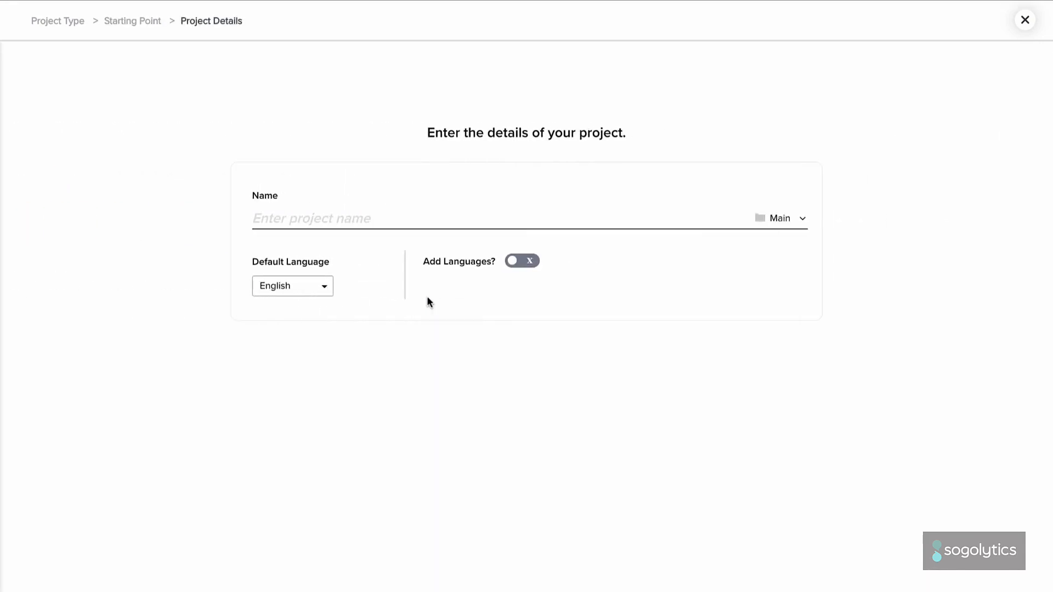
type("Employee S")
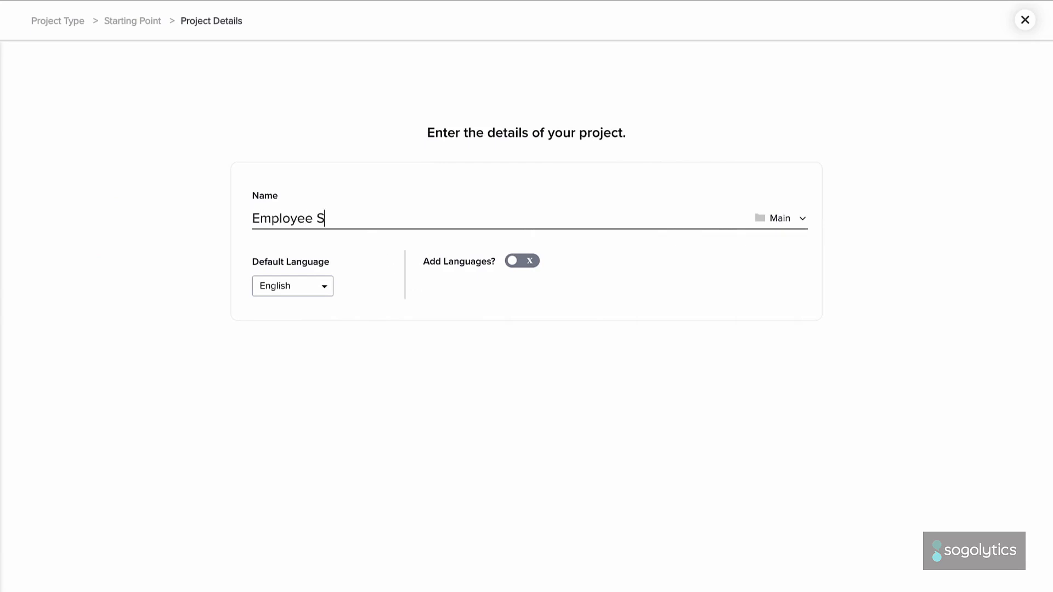
left_click(801, 218)
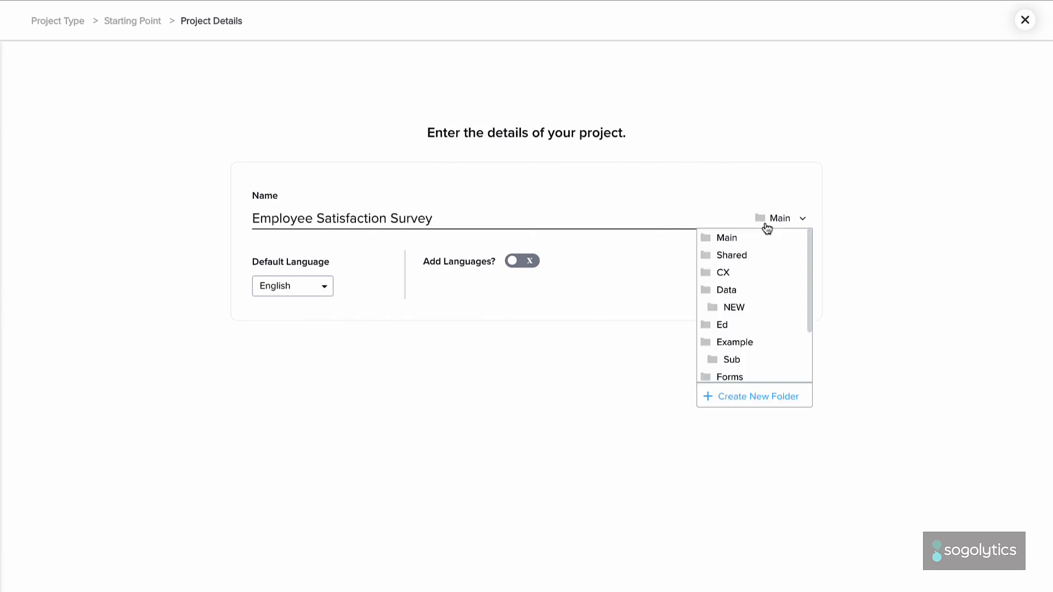
scroll("down", 3)
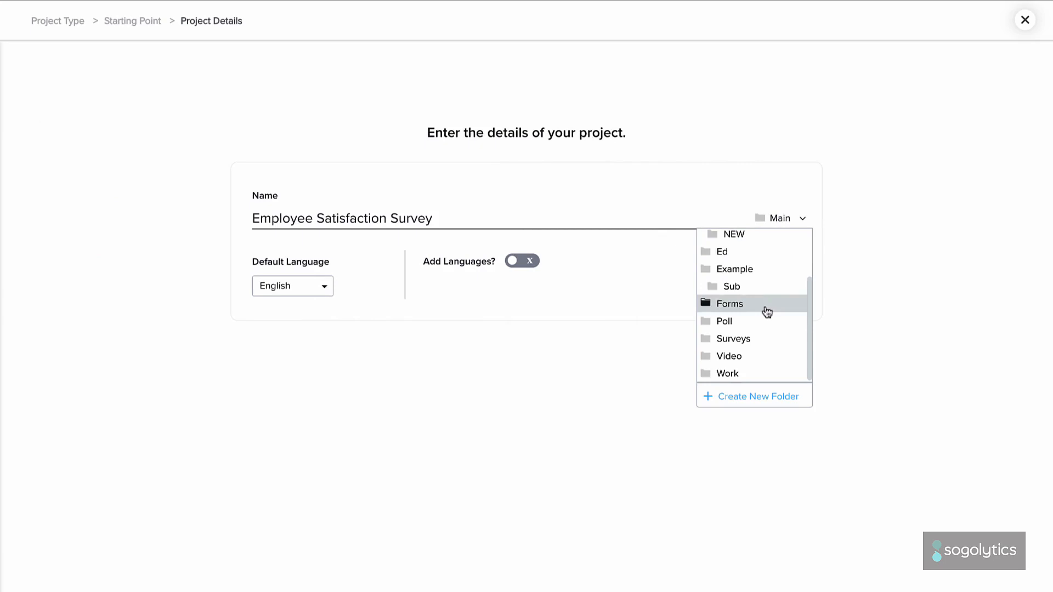
left_click(726, 356)
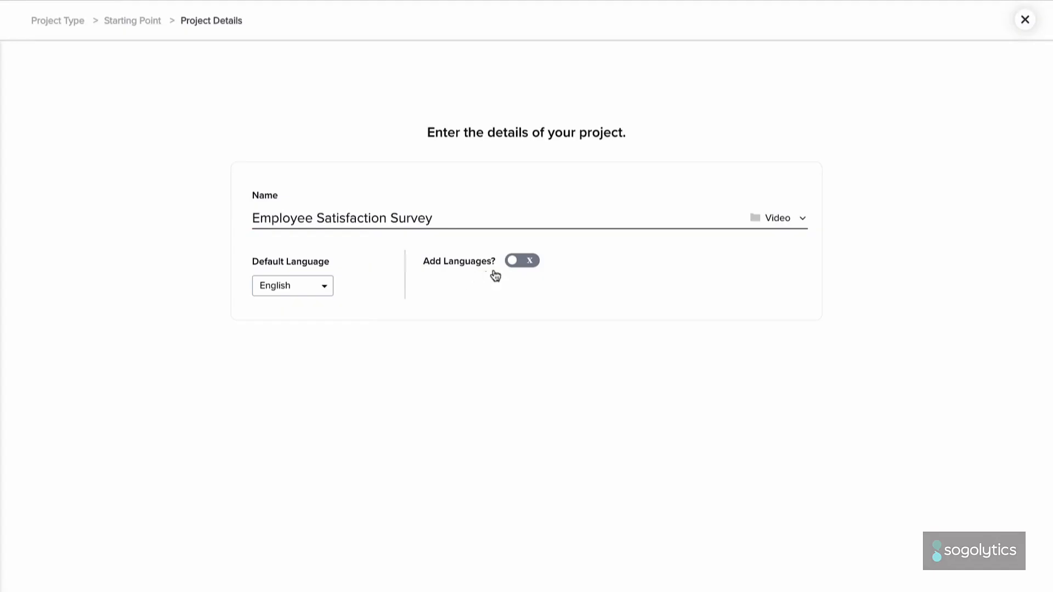
Leave Add Languages off for English only and create the project
left_click(523, 261)
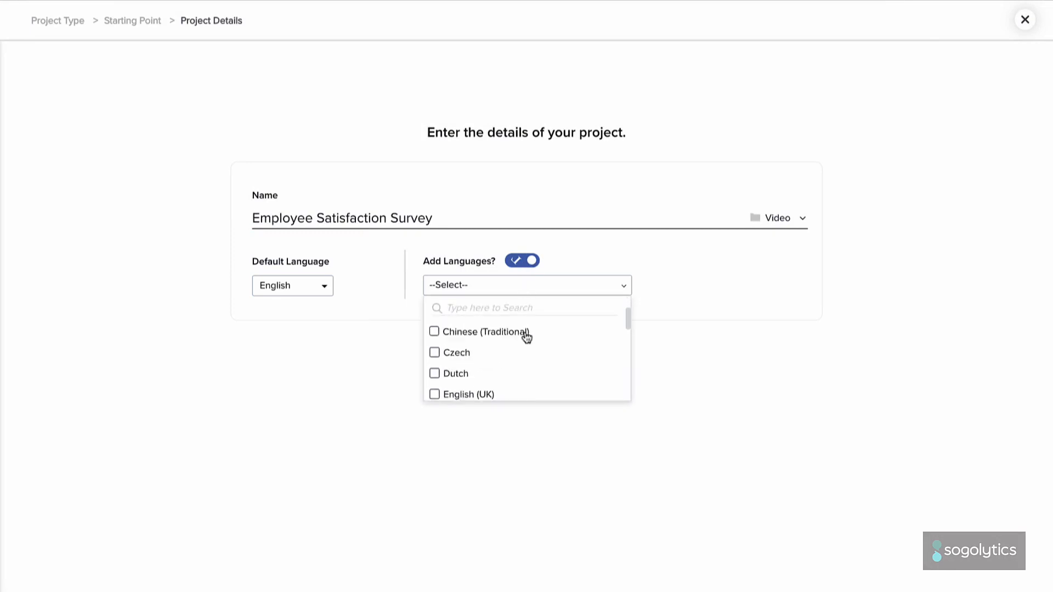
left_click(522, 261)
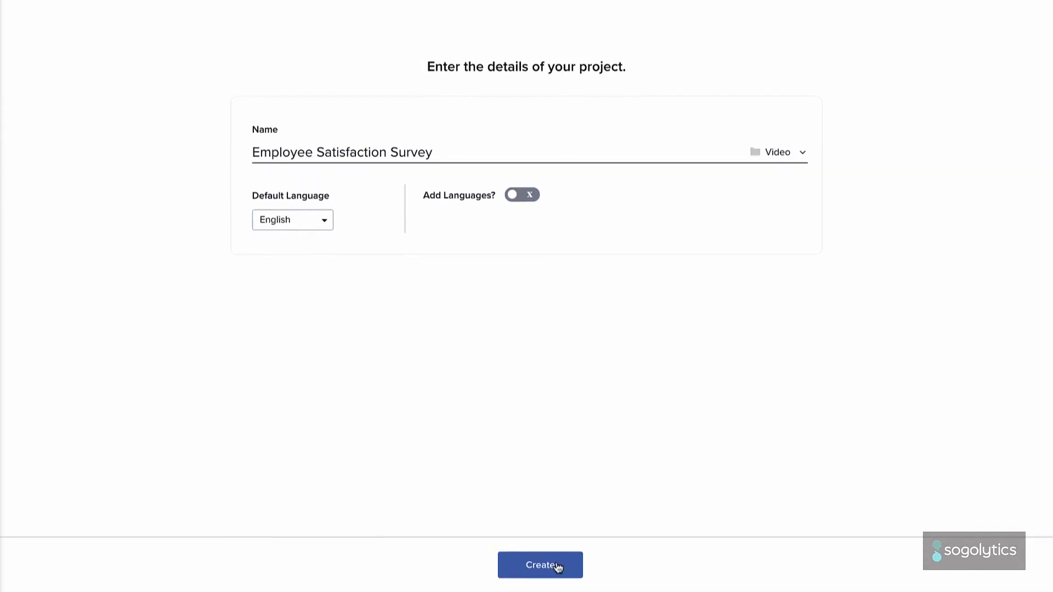
left_click(540, 565)
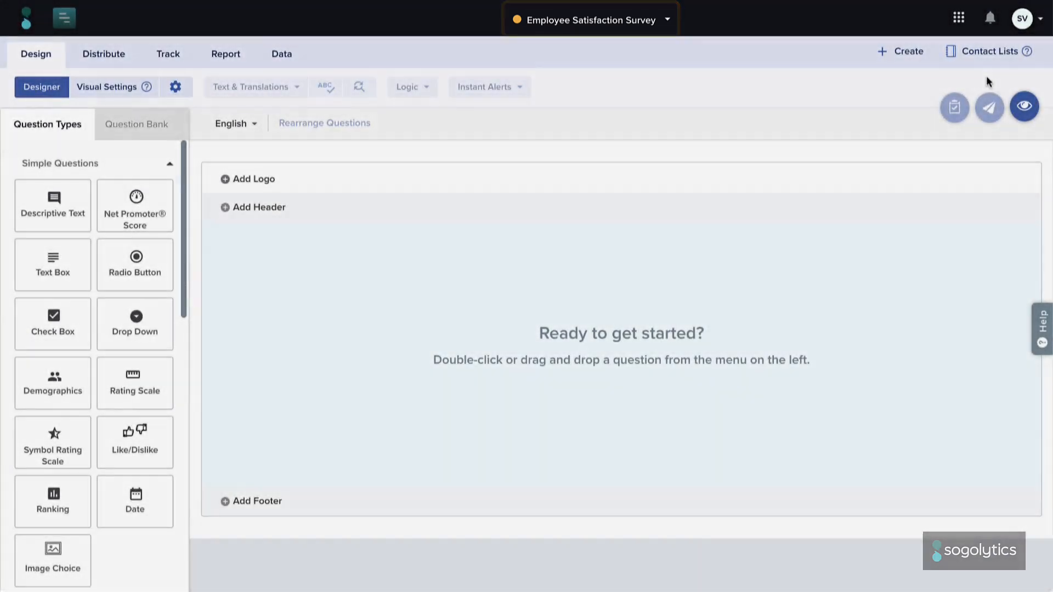
left_click(35, 54)
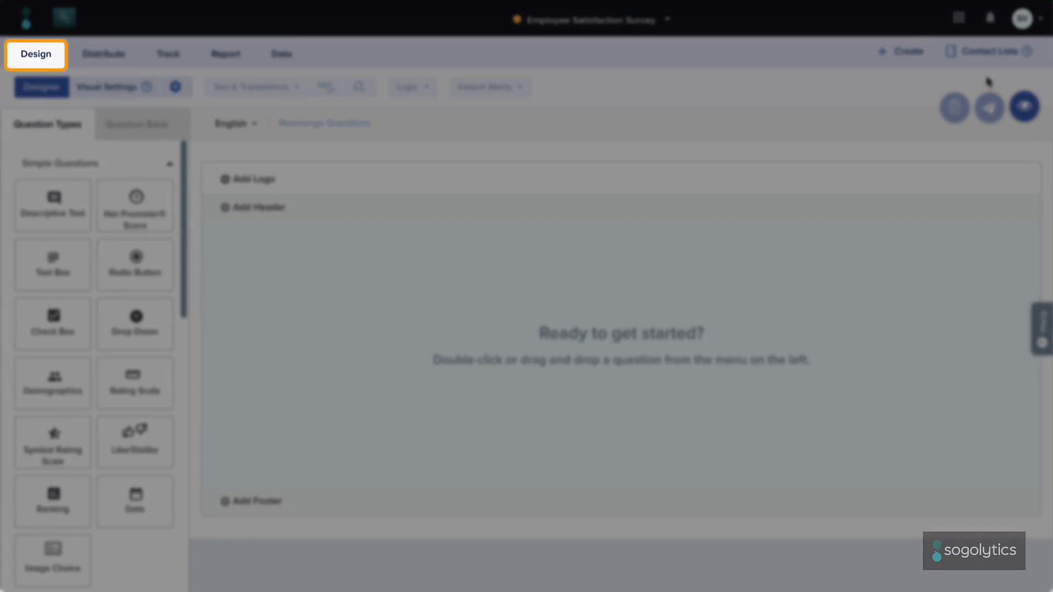
left_click(103, 54)
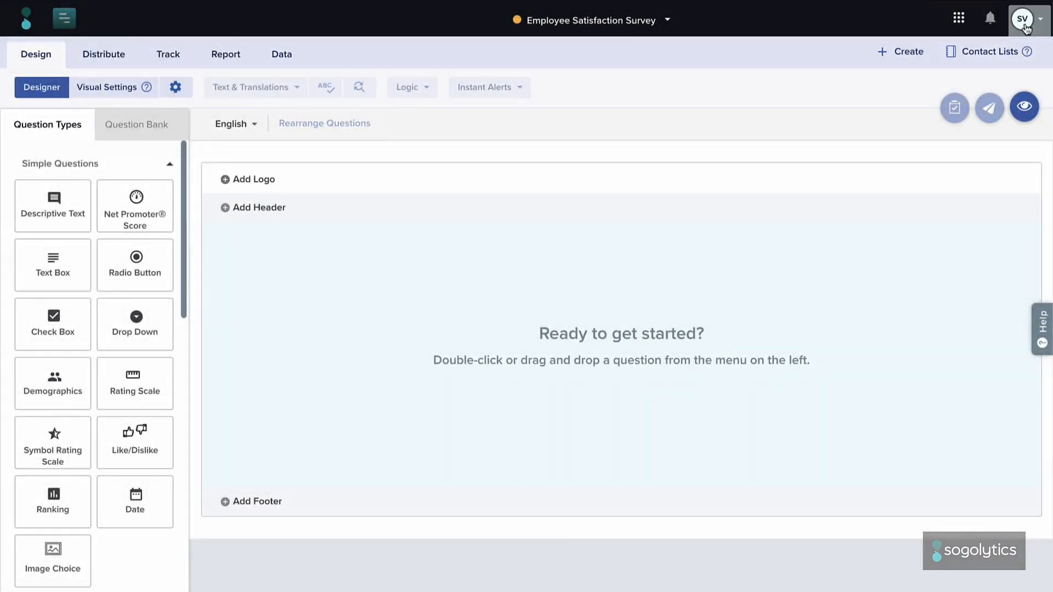
left_click(1023, 18)
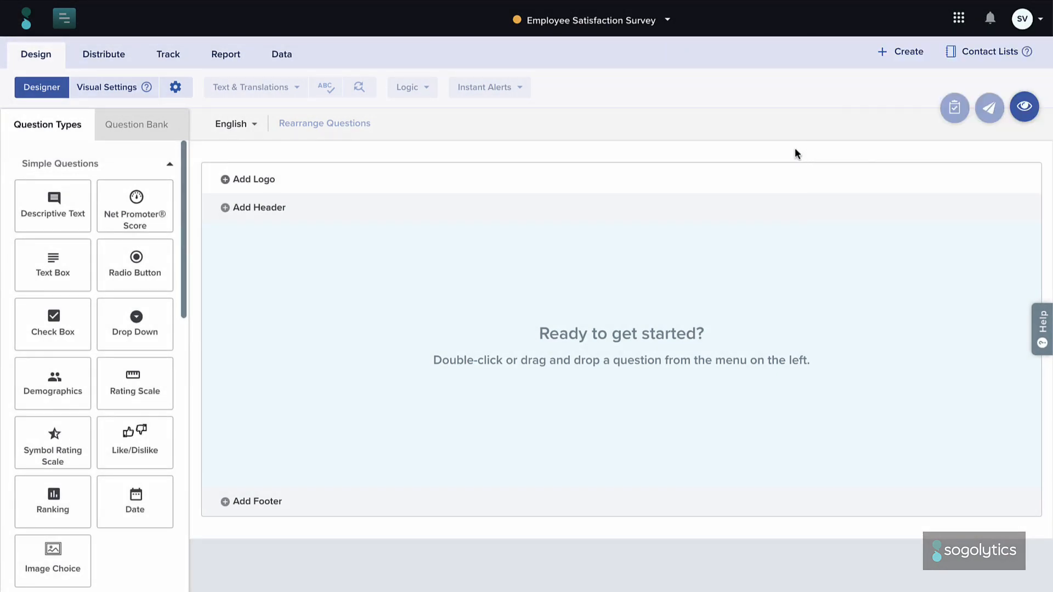
Save the leaf logo and Employee Satisfaction Survey header at the top of the survey
left_click(254, 179)
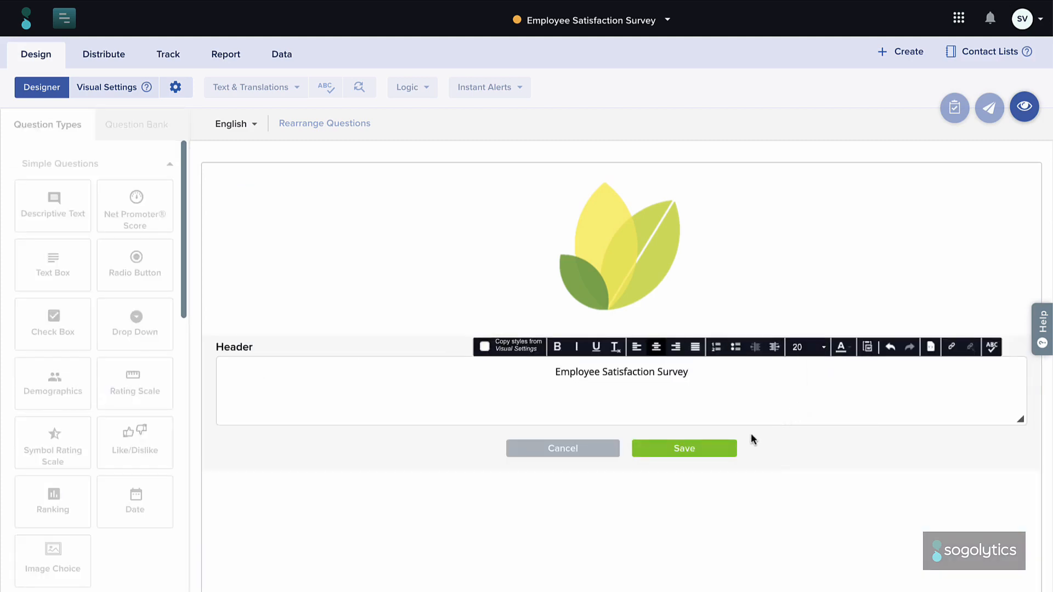
left_click(683, 447)
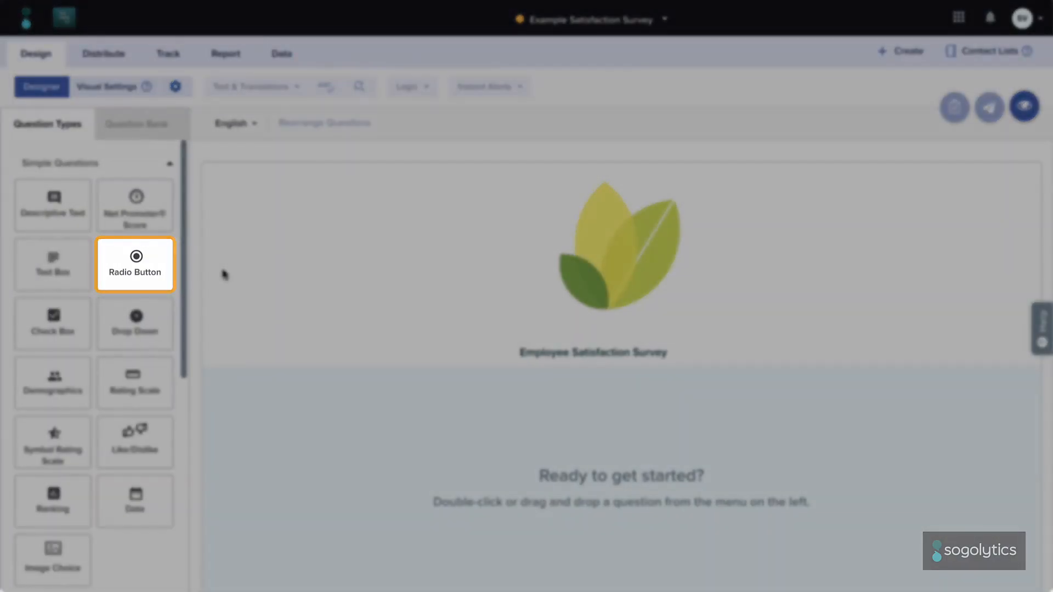
Add a Radio Button question on overall satisfaction with answers Very Dissatisfied to Very Satisfied
double_click(133, 265)
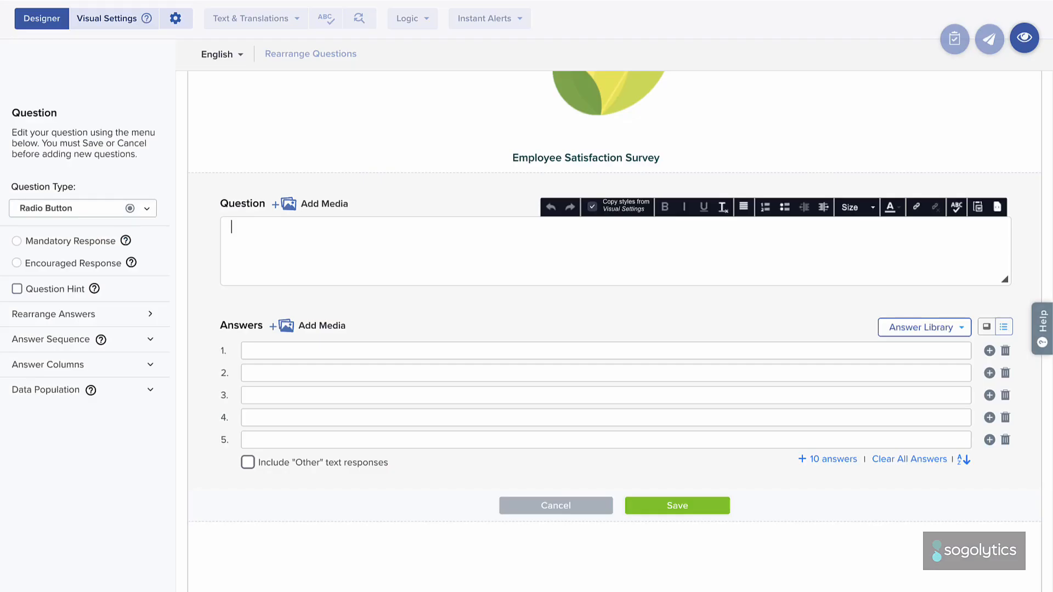
type("Ove")
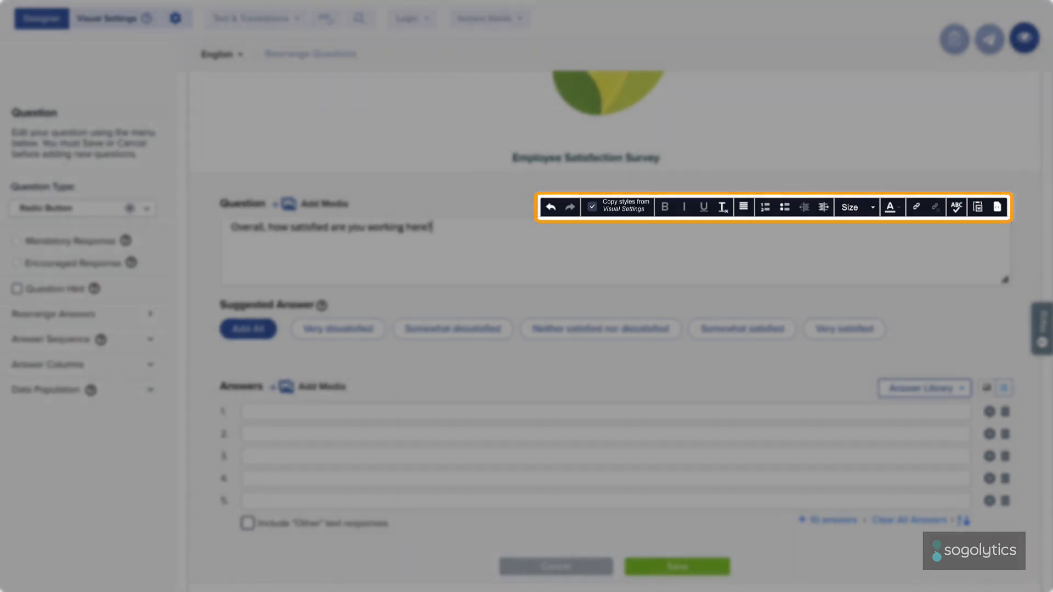
type("Dissatisfied")
left_click(606, 501)
type("Very Satisfied")
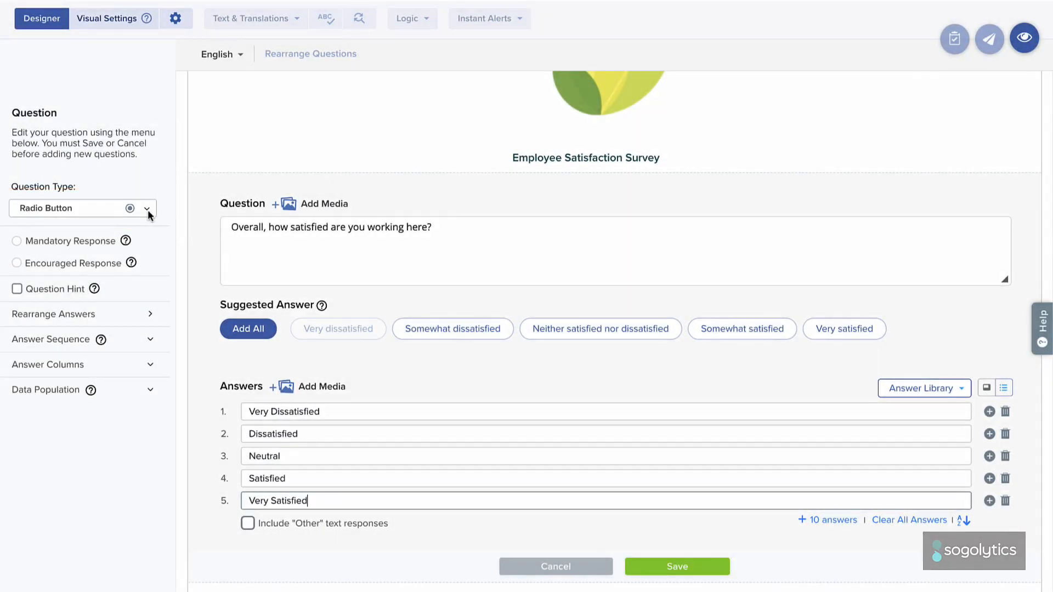
Convert the satisfaction question to a Rating Scale limited to five points
left_click(146, 208)
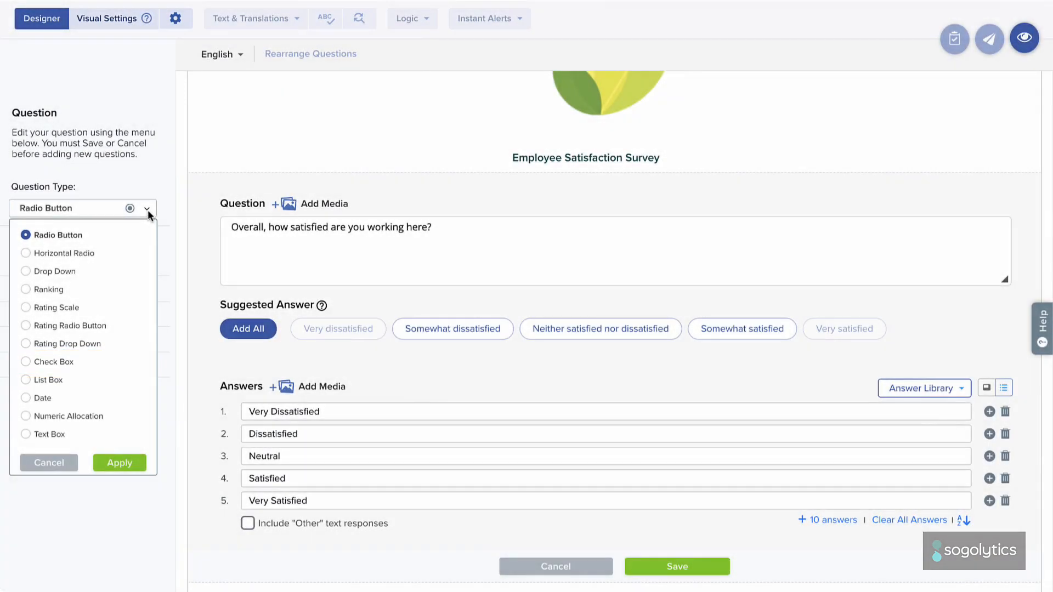
left_click(56, 307)
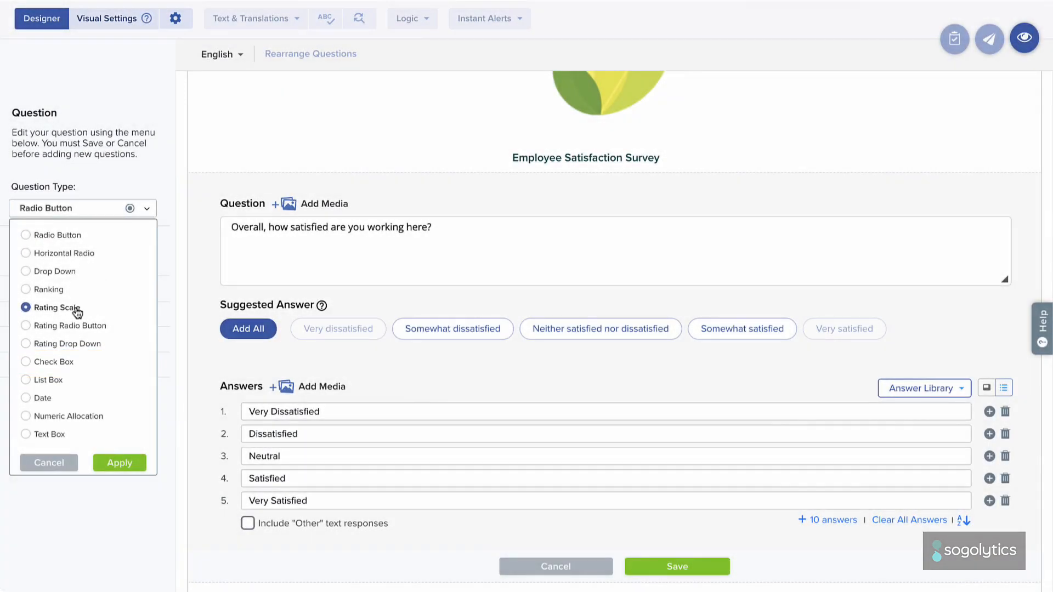
left_click(119, 463)
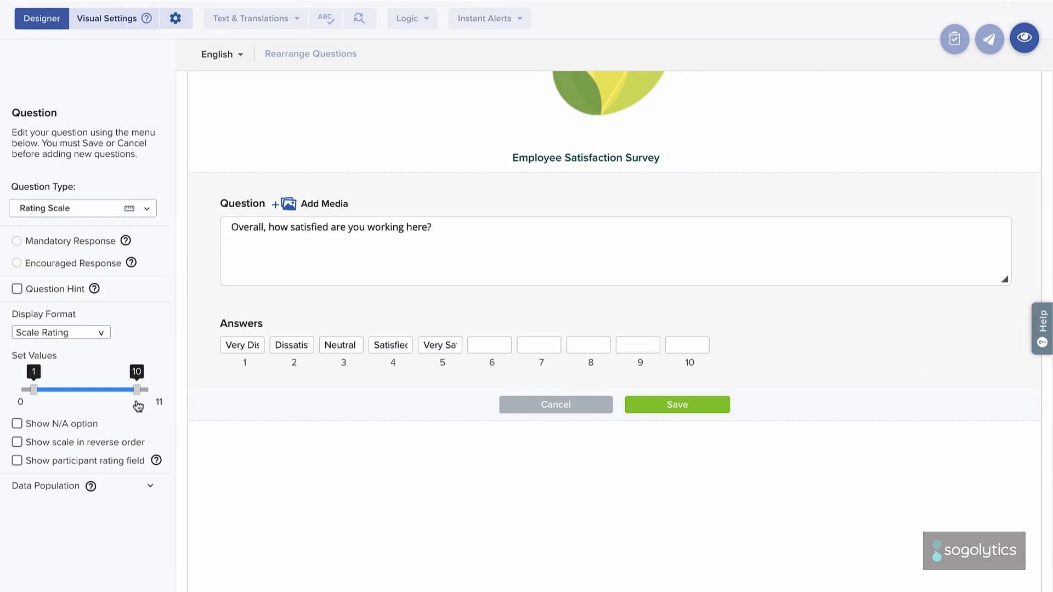
left_click_drag(139, 391, 89, 391)
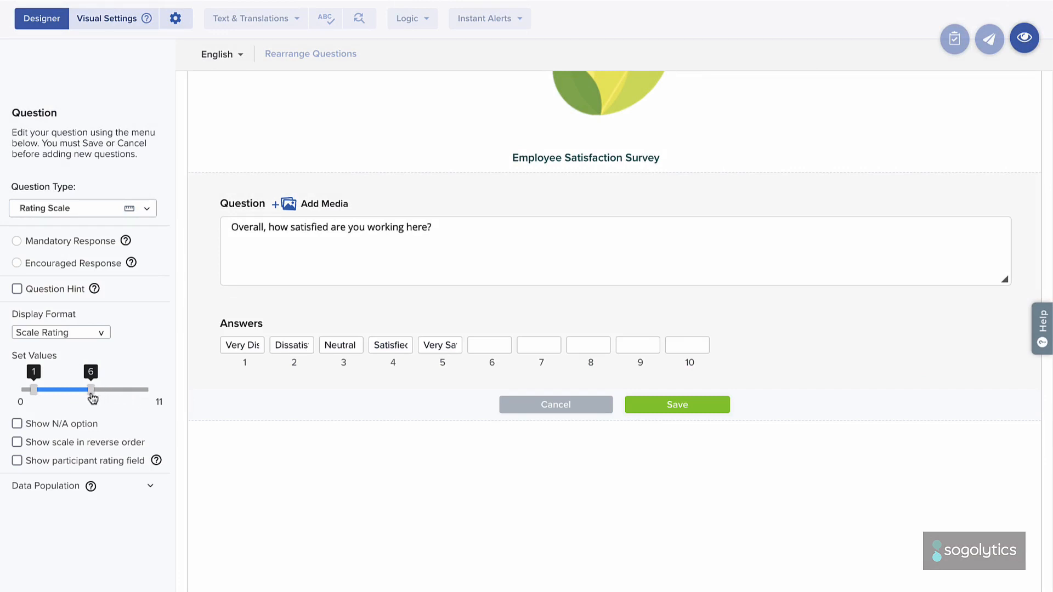
left_click_drag(91, 389, 79, 390)
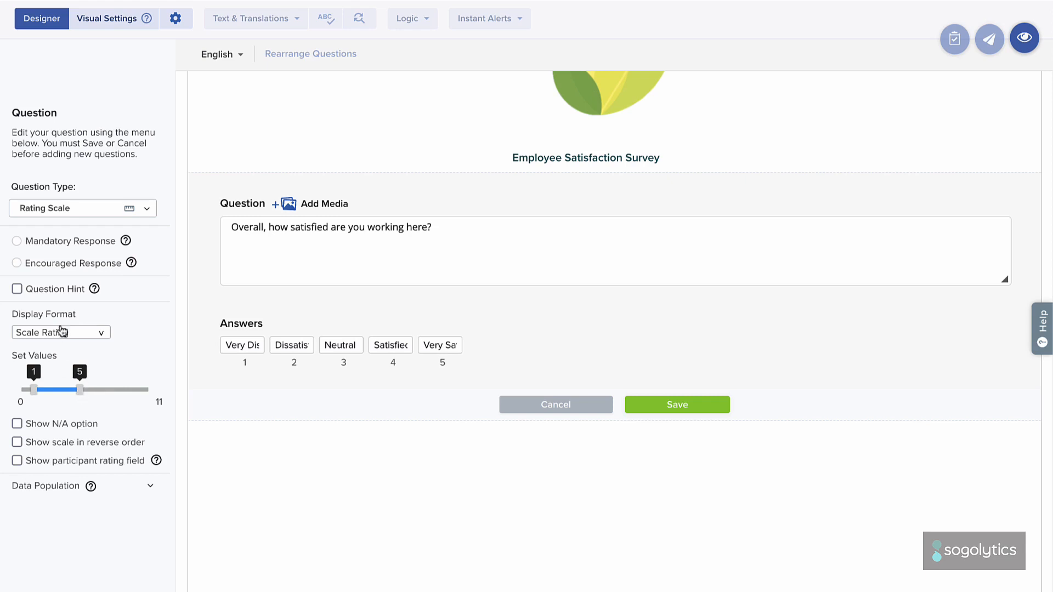
Keep the scale's display format and save the mandatory rating question as Q1
left_click(15, 241)
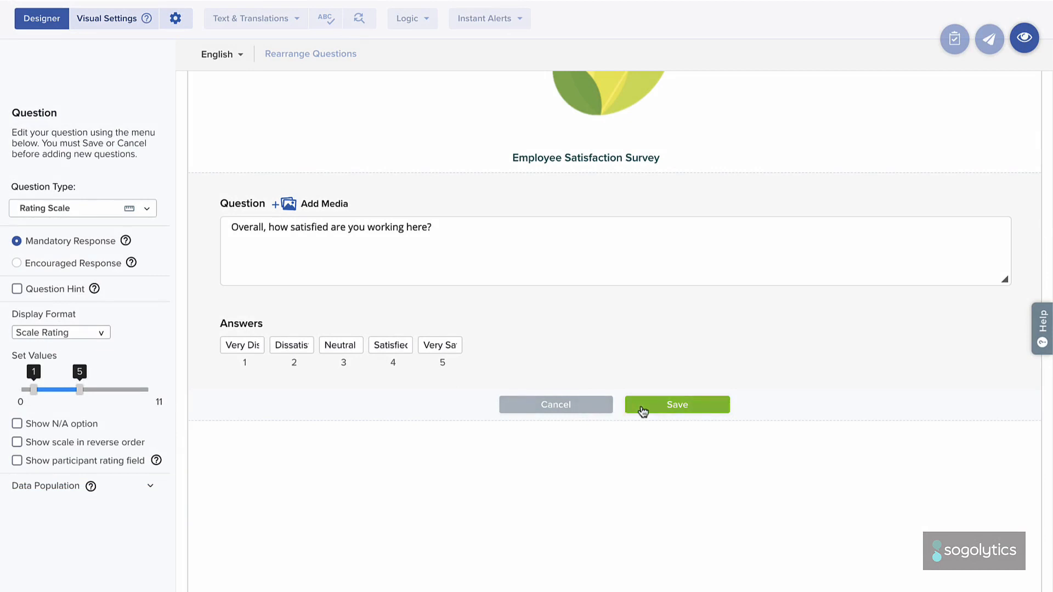
left_click(677, 405)
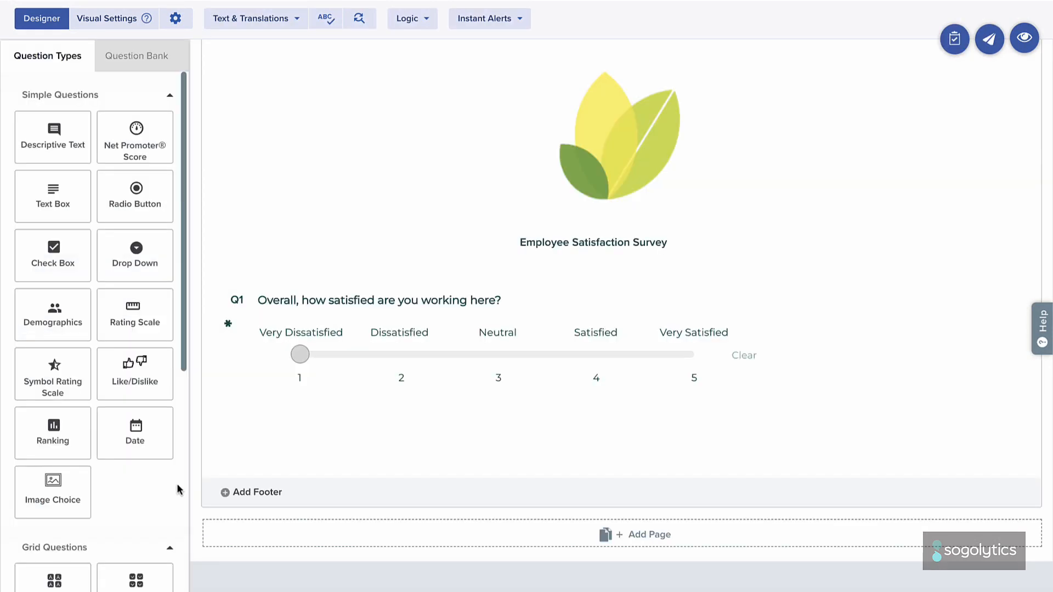
scroll("down", 3)
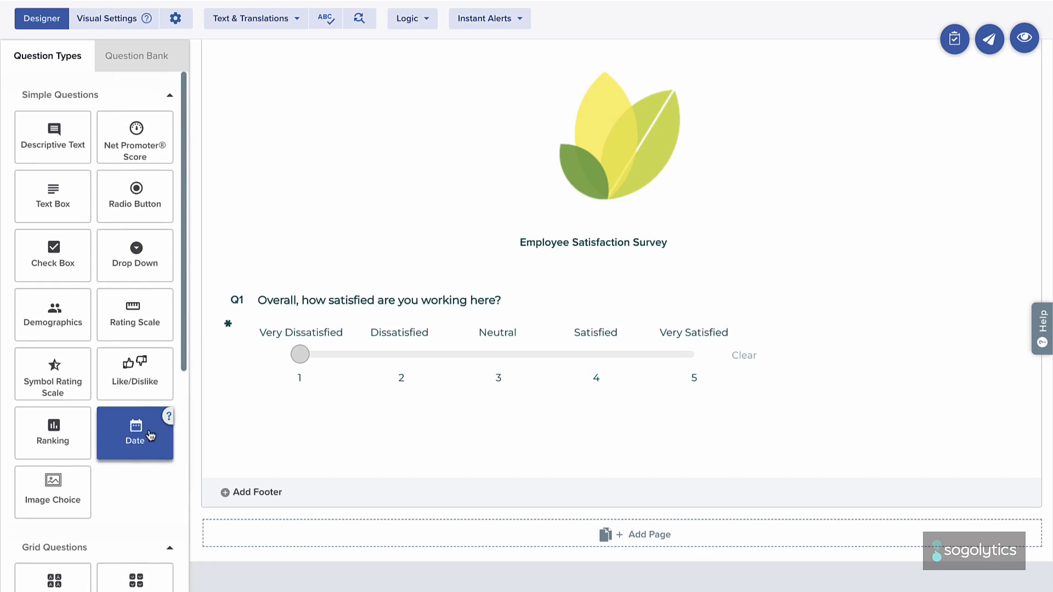
mouse_move(60, 200)
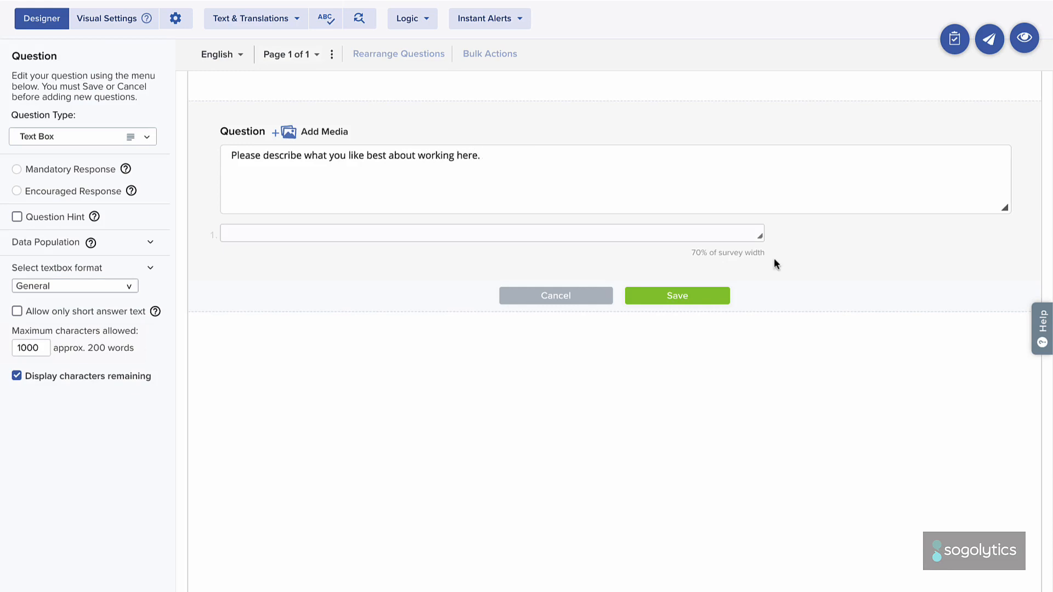
Enlarge the answer box to a wider five-line area, keep General format, and save Q2
left_click_drag(764, 234, 772, 259)
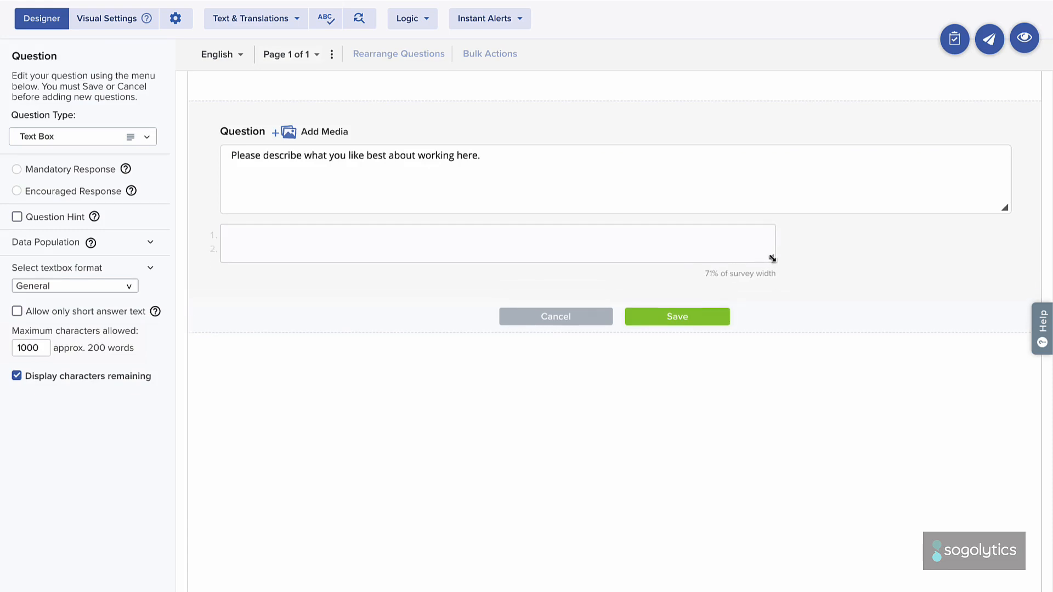
left_click_drag(772, 259, 799, 303)
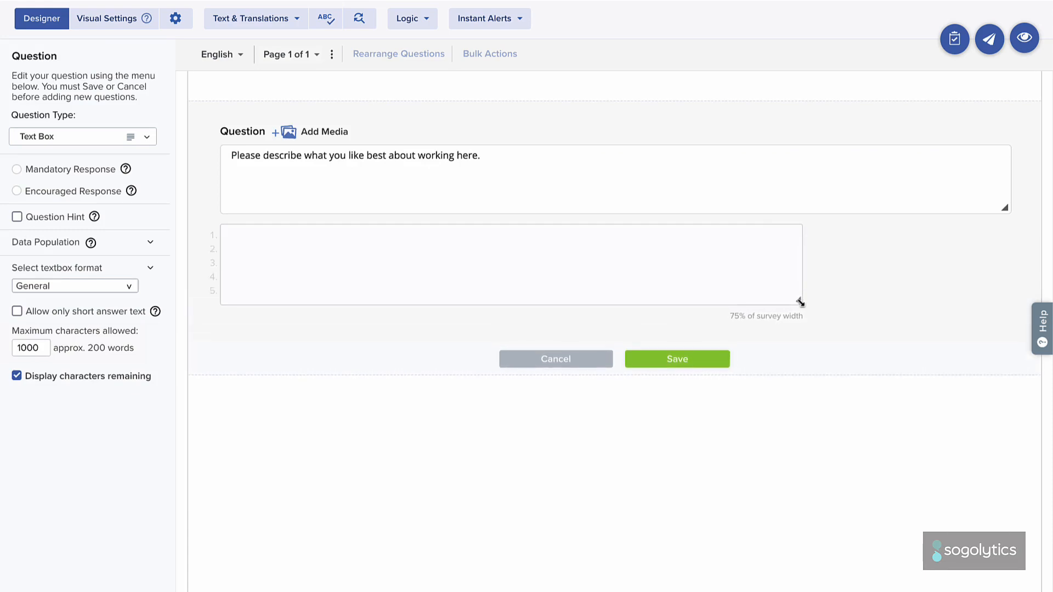
left_click(31, 348)
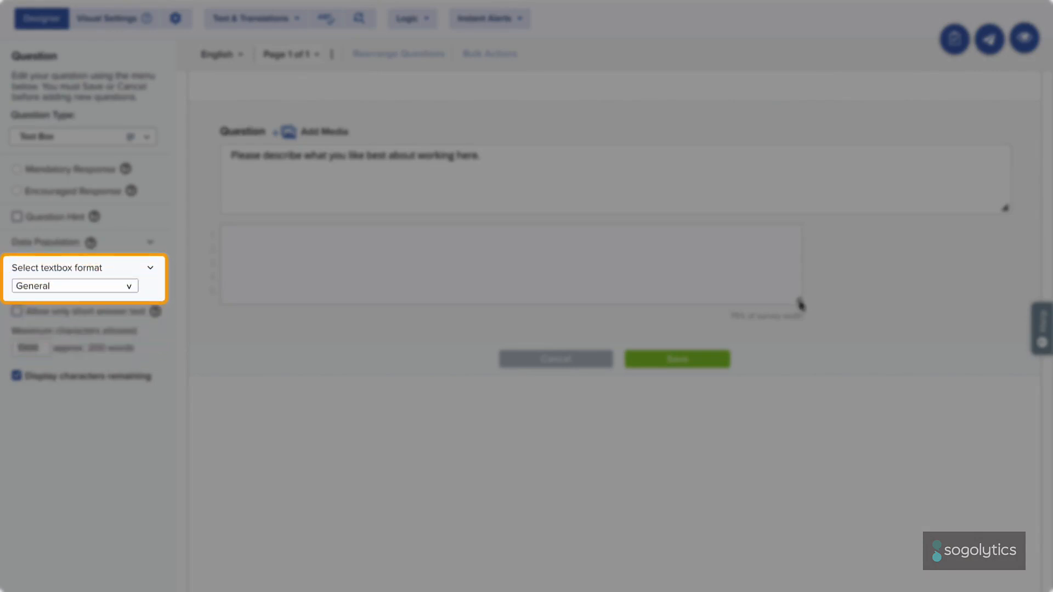
left_click(73, 285)
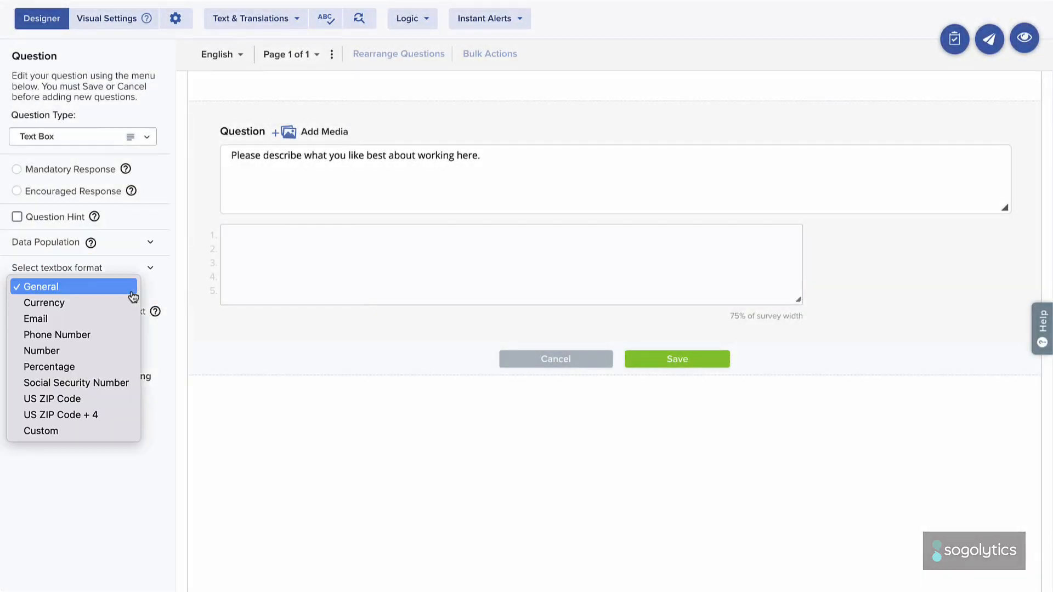
left_click(42, 286)
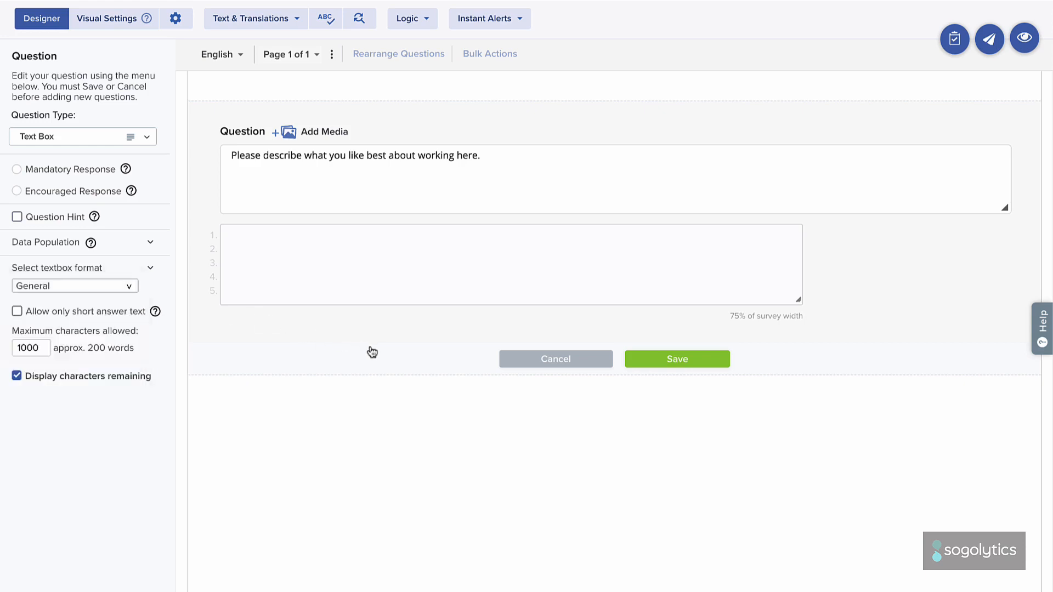
left_click(677, 358)
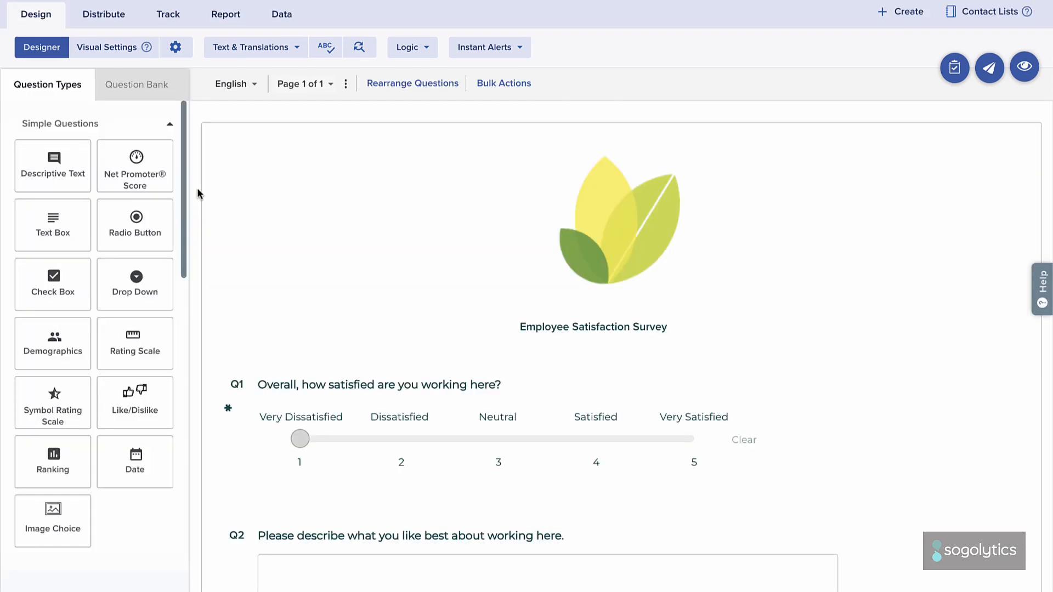
mouse_move(53, 166)
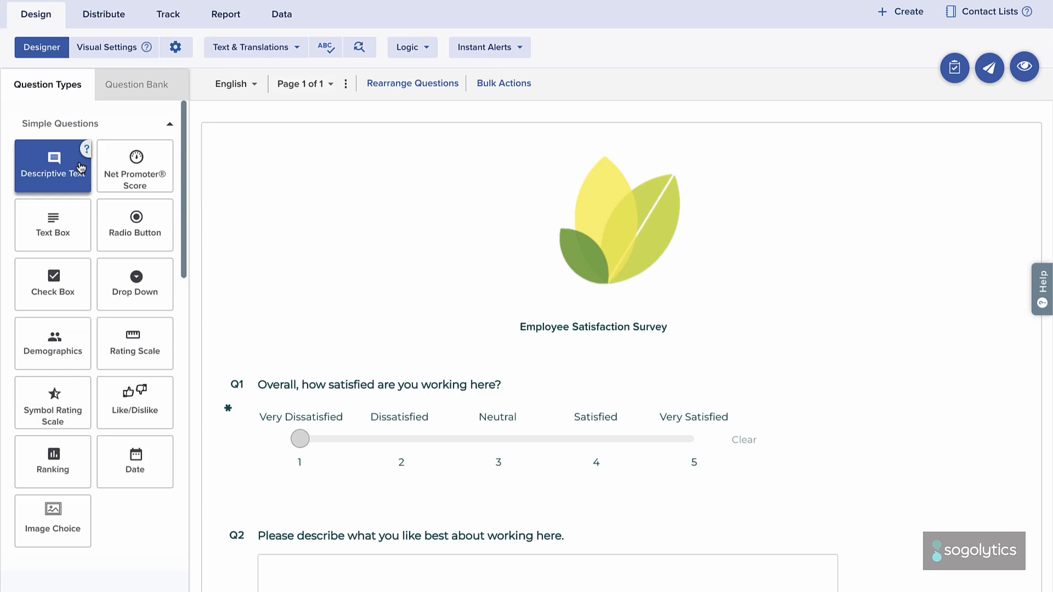
Place a Descriptive Text block with the survey introduction above Q1 and save it
left_click_drag(52, 165, 257, 369)
type("This survey asks questions about your experience working here. It starts and ends with some questions about your satisfaction with various aspects of work and contai")
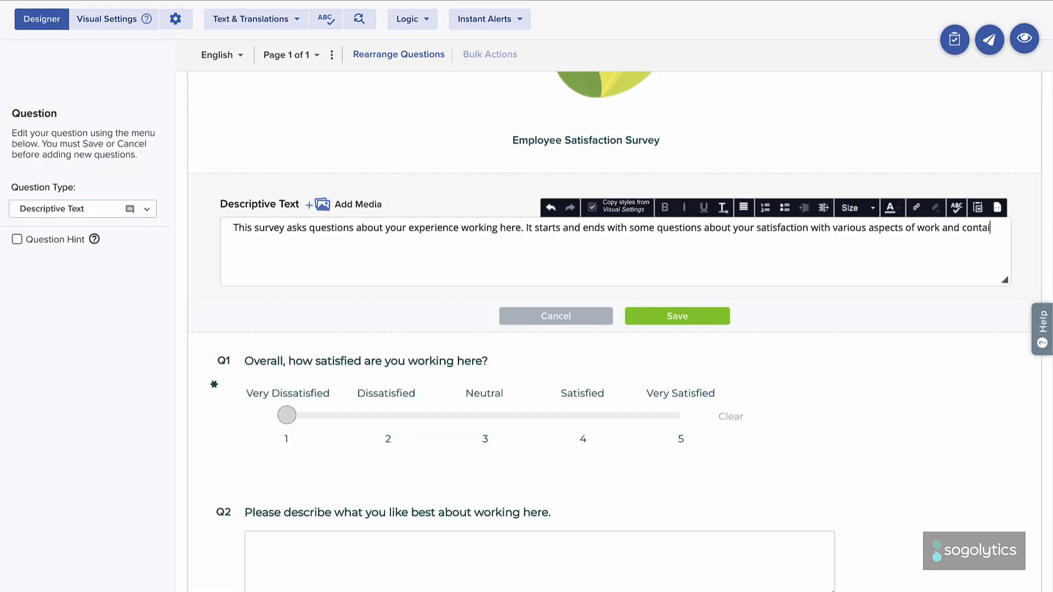
left_click(677, 316)
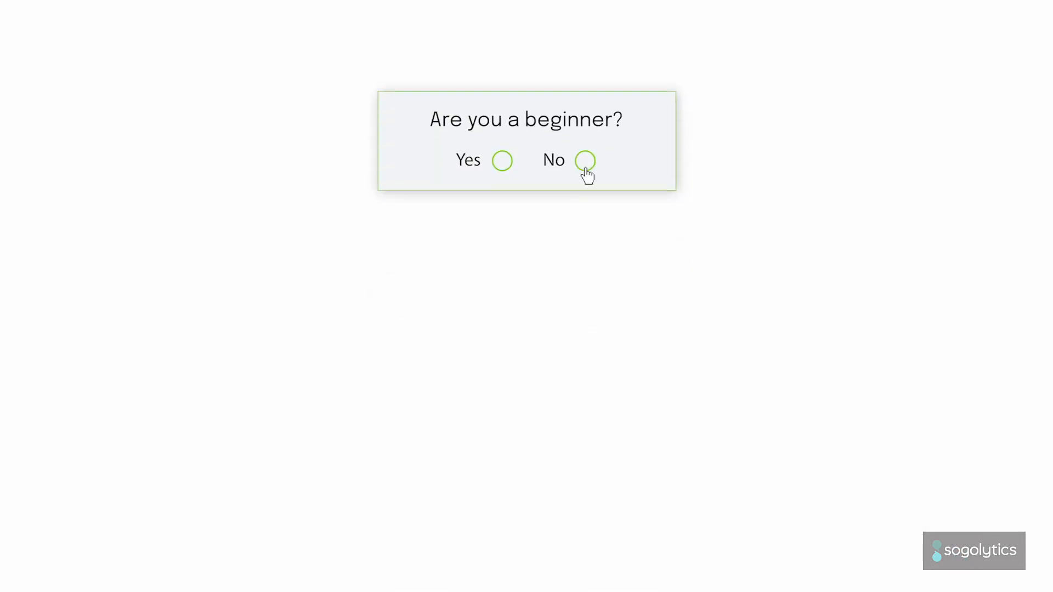
Add page breaks and further questions so the survey reaches seven pages and Q12
left_click(584, 160)
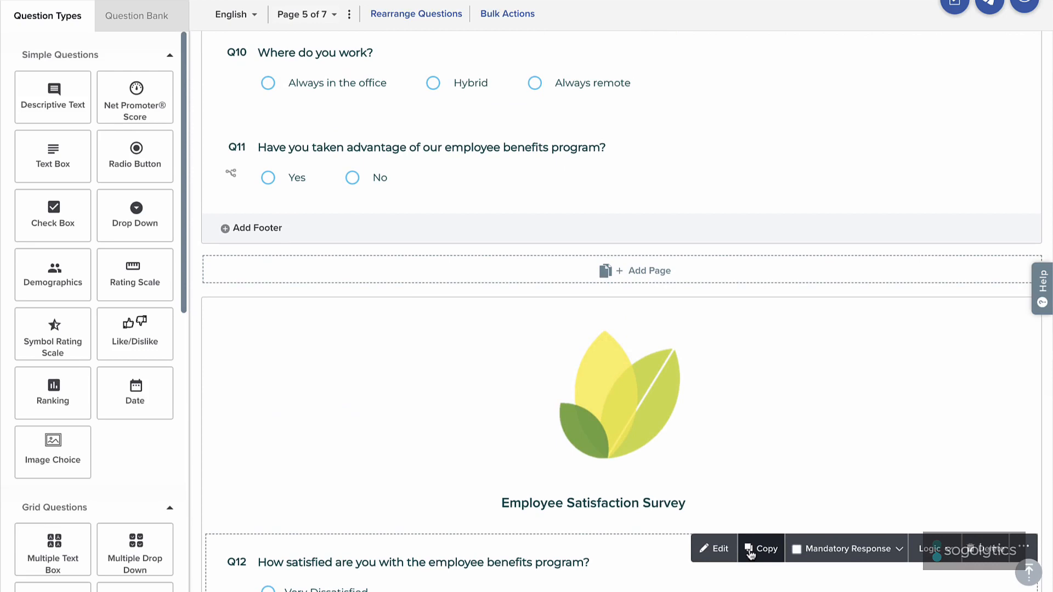
Give Q11 Single-Question Branching sending Yes to Page 6 and No to Page 7, and save
scroll("down", 3)
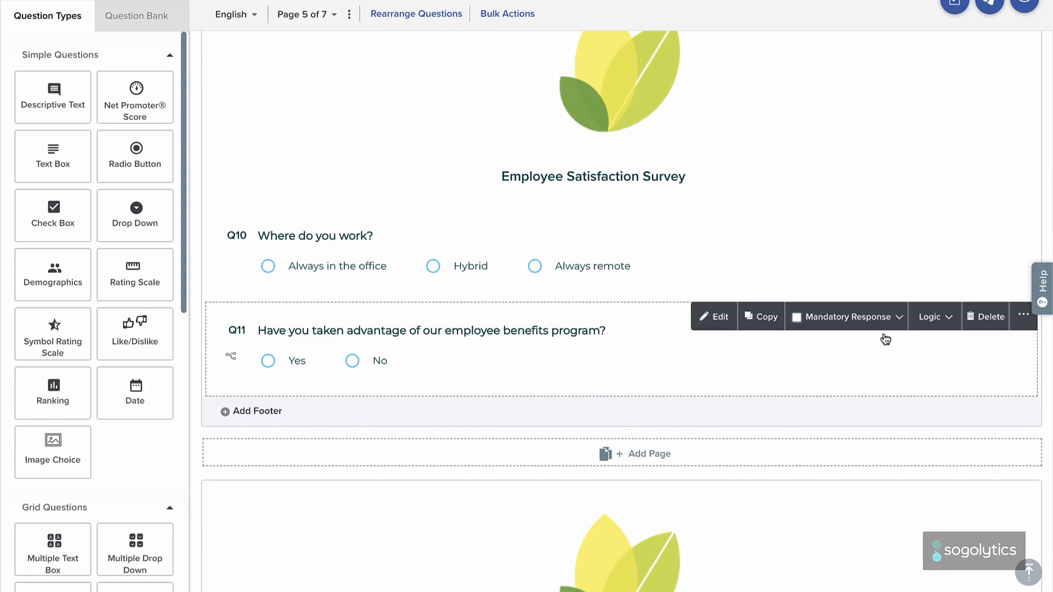
left_click(932, 315)
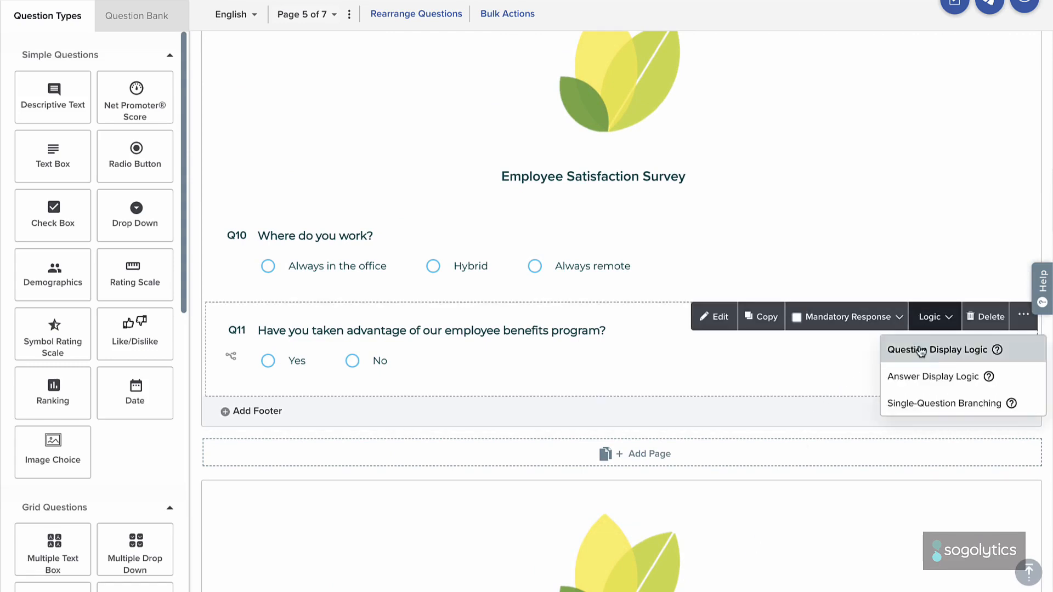
left_click(943, 404)
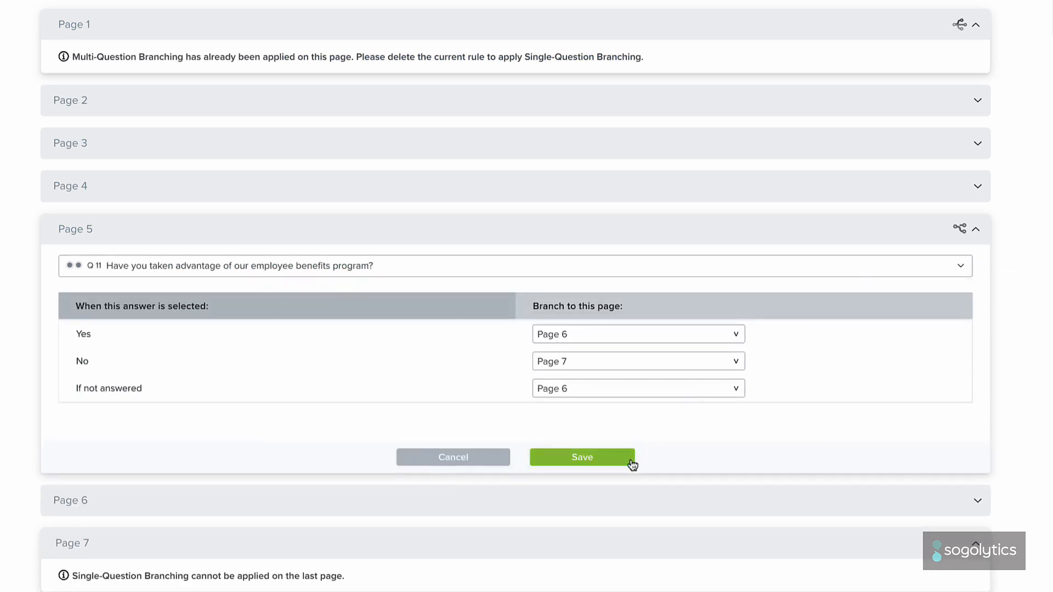
left_click(582, 458)
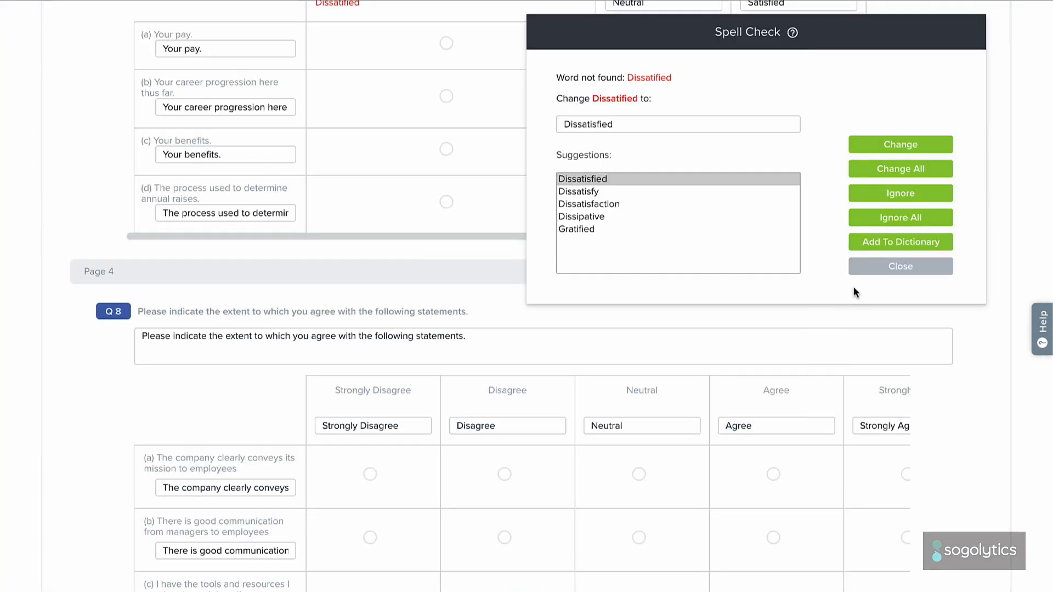
Close the Spell Check leaving Dissatisfied unchanged and exit spell-check mode
left_click(900, 265)
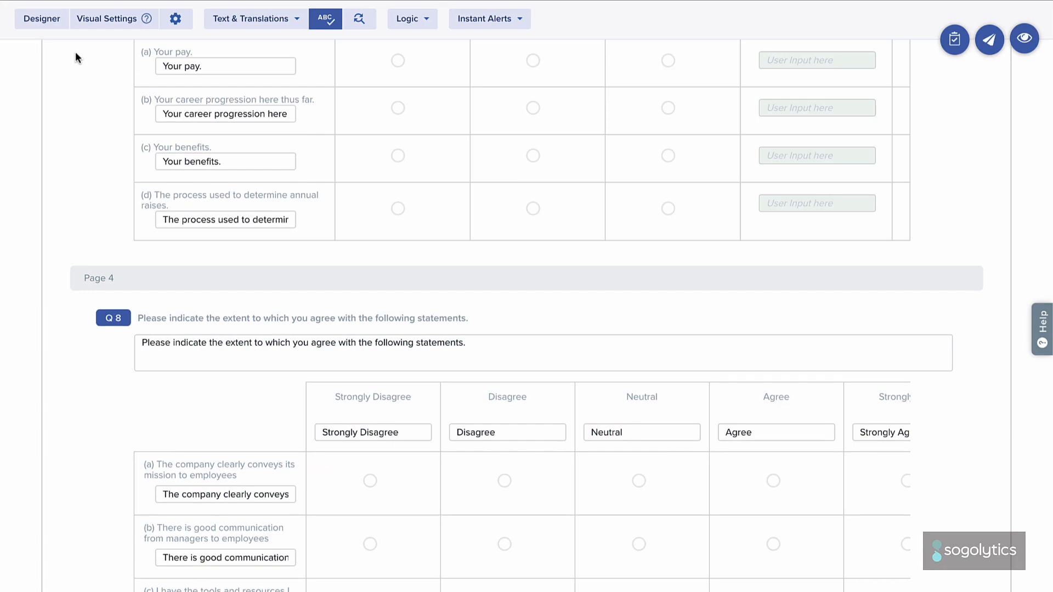
left_click(106, 19)
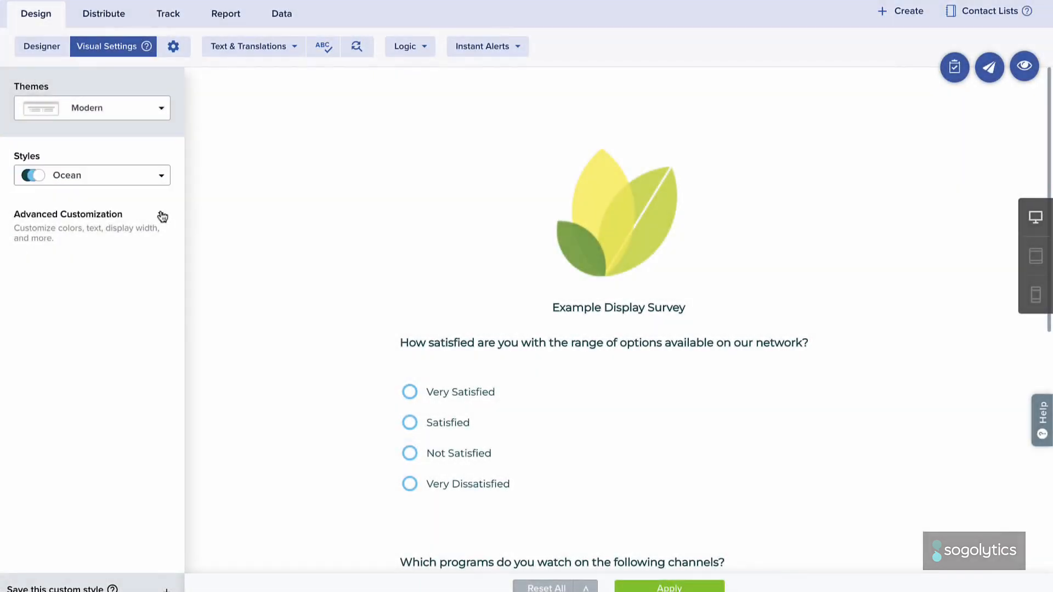
Expand Advanced Customization to reveal Color Palette, Text, Display Mode and Display Width
left_click(68, 214)
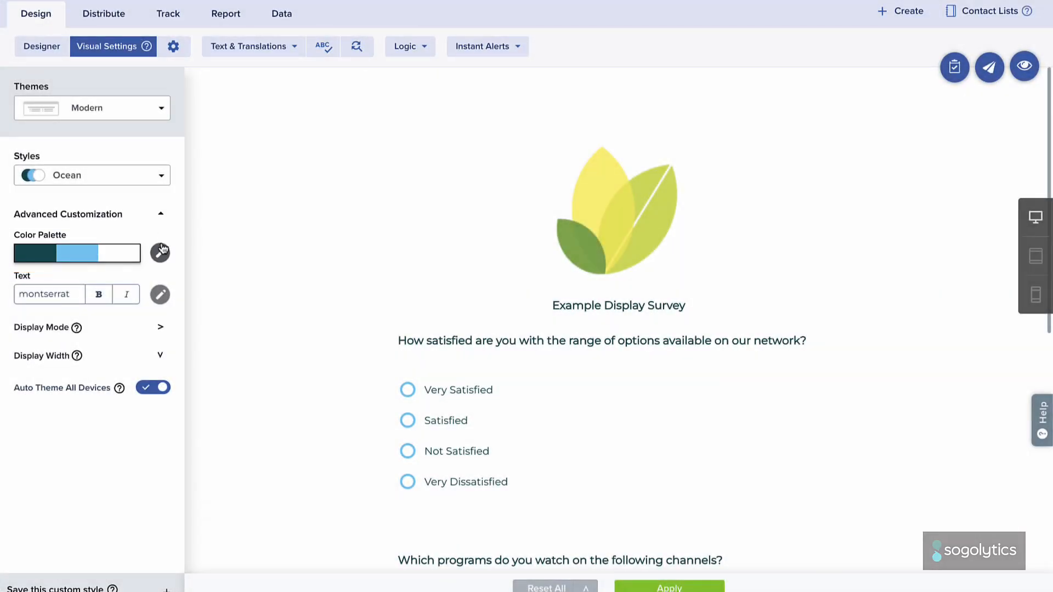
left_click(160, 253)
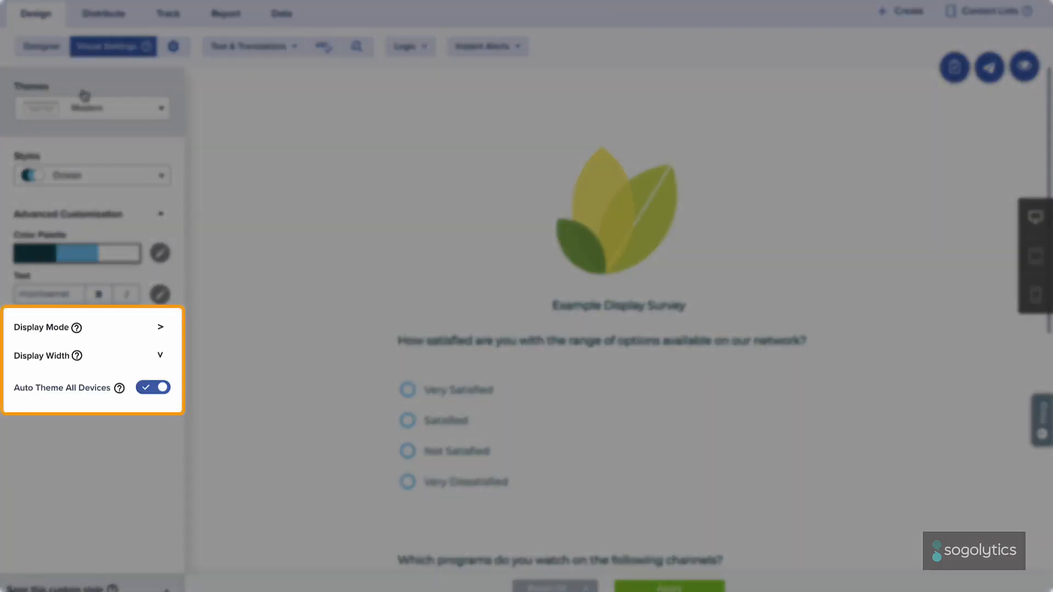
left_click(1023, 67)
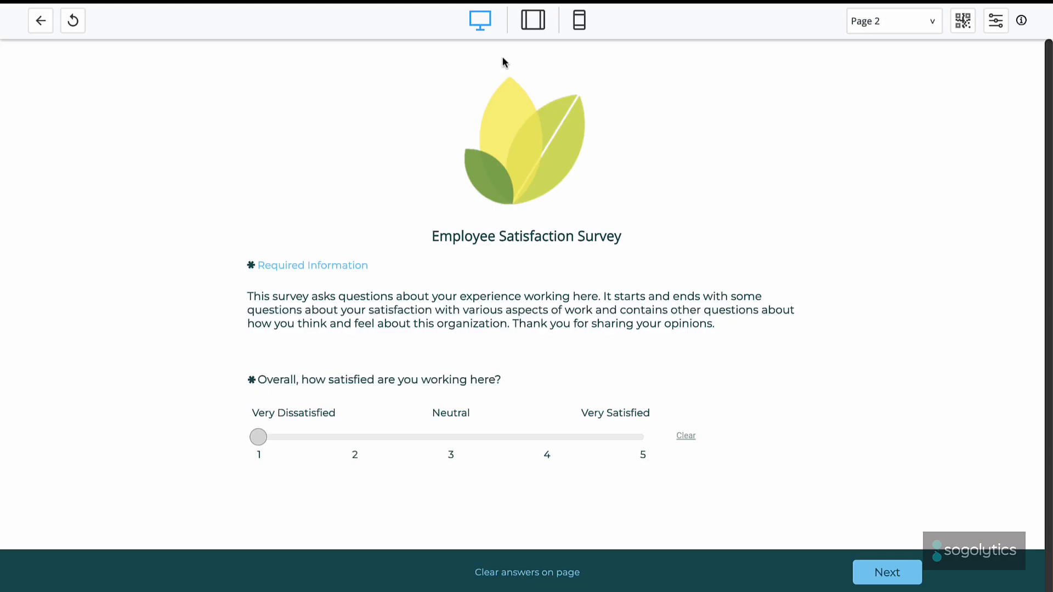
Preview the survey intro and first rating question in desktop mode
left_click(578, 20)
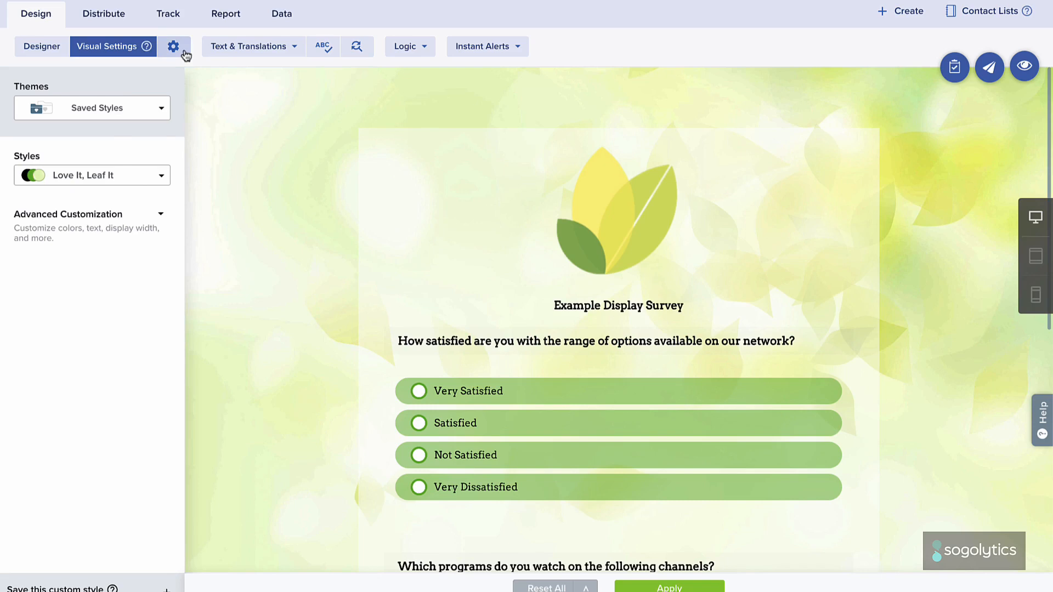
Start an Instant Thanks note from the settings menu's Instant Alerts options
left_click(173, 46)
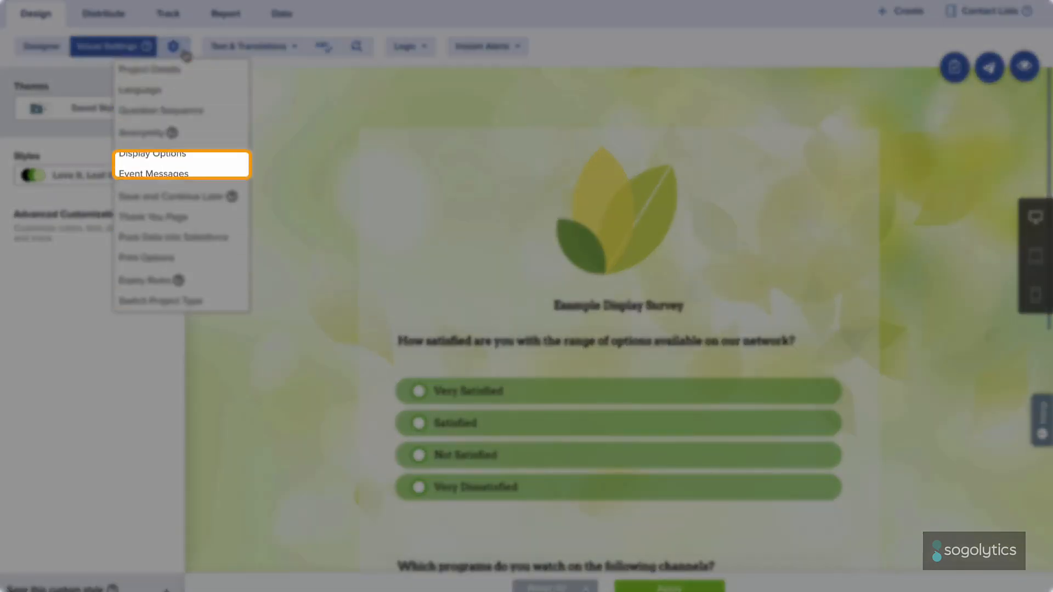
mouse_move(155, 216)
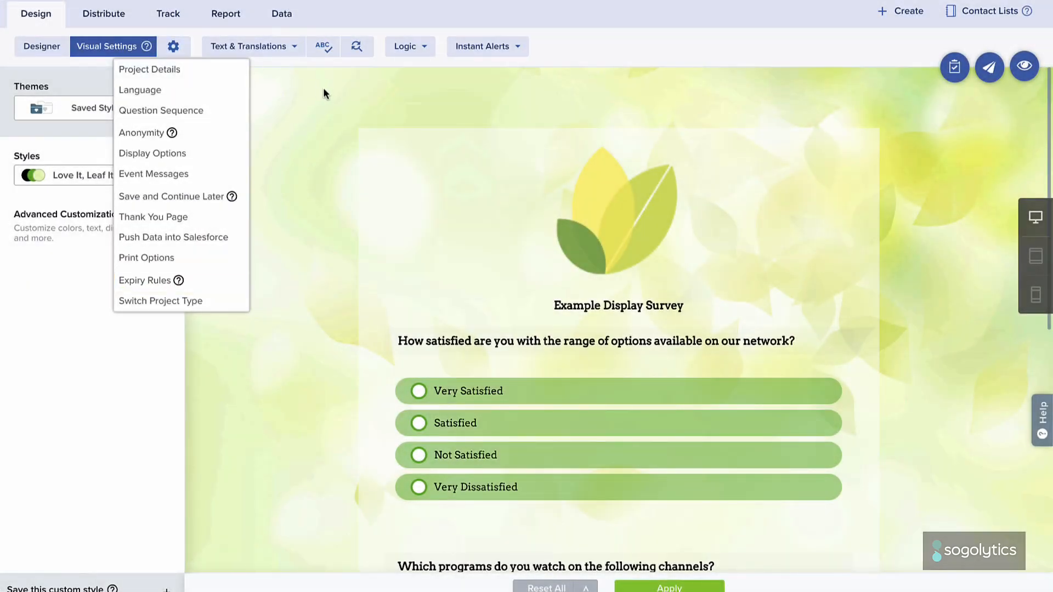
left_click(482, 46)
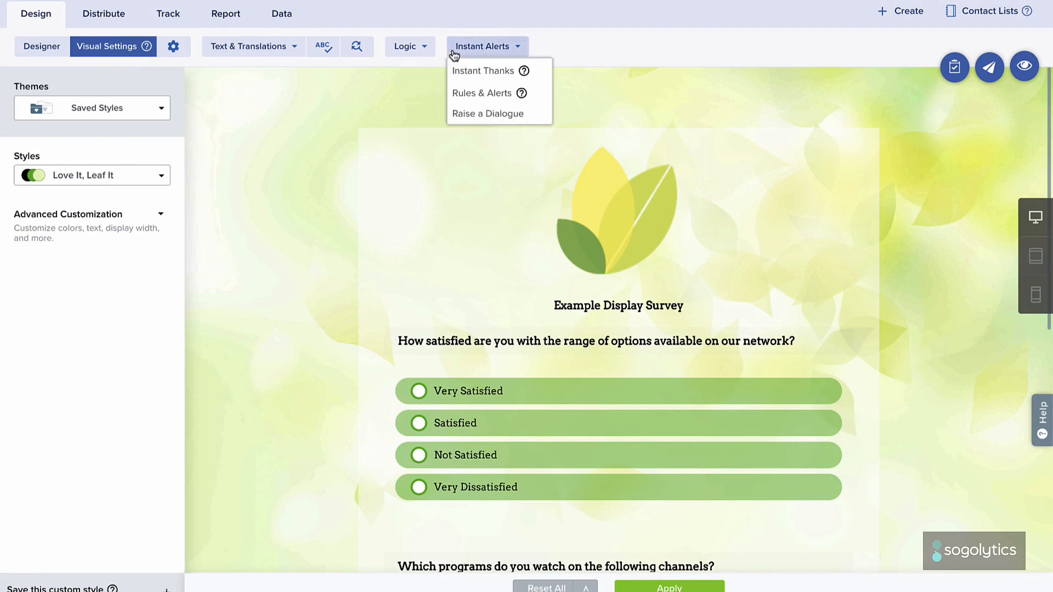
left_click(483, 71)
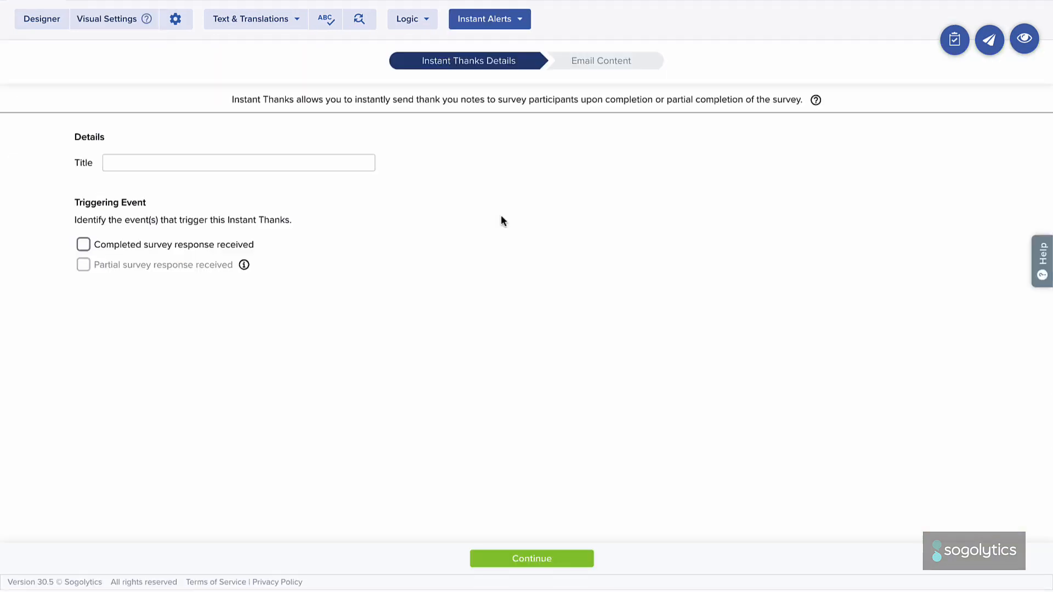